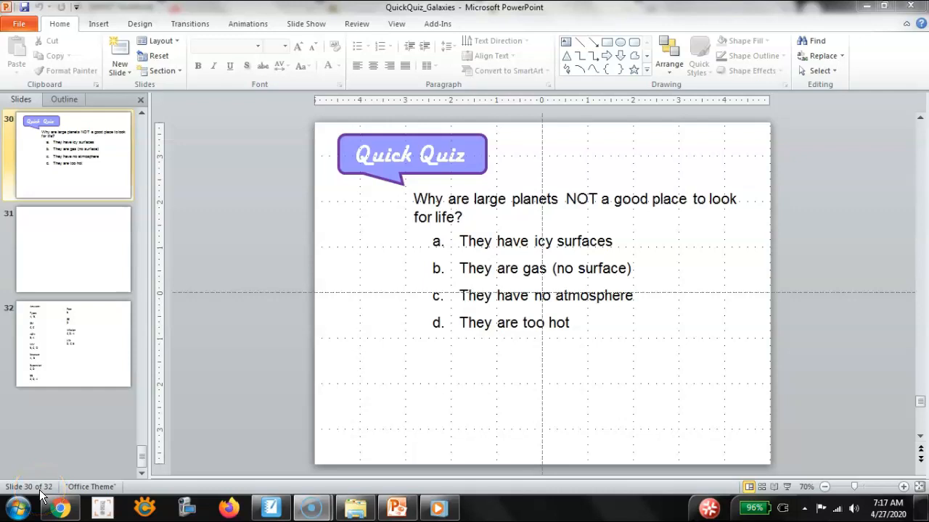
{"action": "mouse_move", "coordinate": [42, 496]}
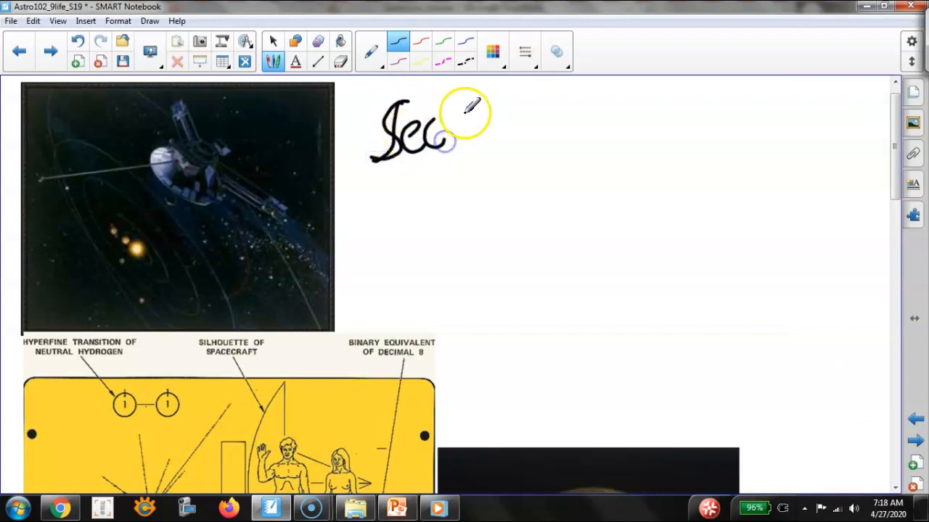
Step: Handwrite 'Sec 30.4' and begin the heading 'I. Messages' beside the spacecraft picture
{"action": "left_click_drag", "start_coordinate": [450, 131], "coordinate": [505, 128]}
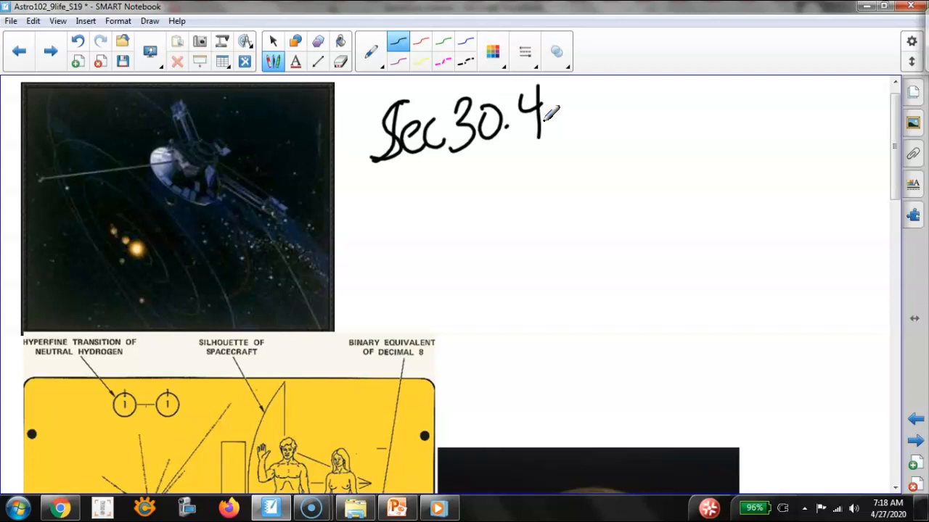
{"action": "left_click_drag", "start_coordinate": [432, 177], "coordinate": [394, 217]}
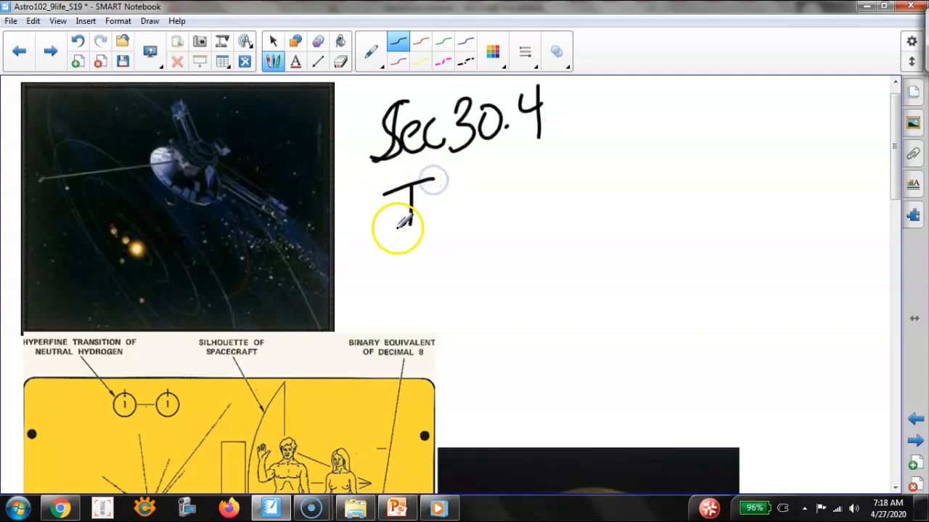
{"action": "left_click_drag", "start_coordinate": [392, 204], "coordinate": [508, 188]}
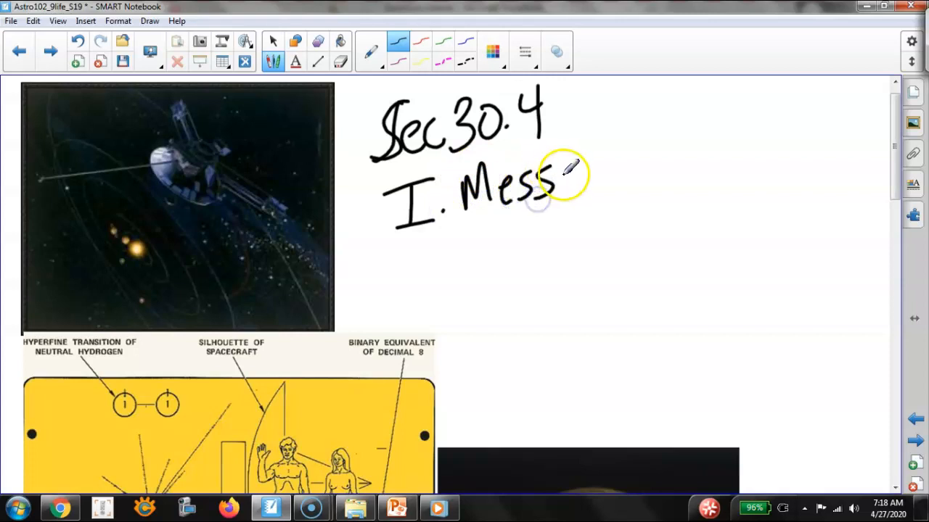
{"action": "left_click_drag", "start_coordinate": [558, 181], "coordinate": [609, 196]}
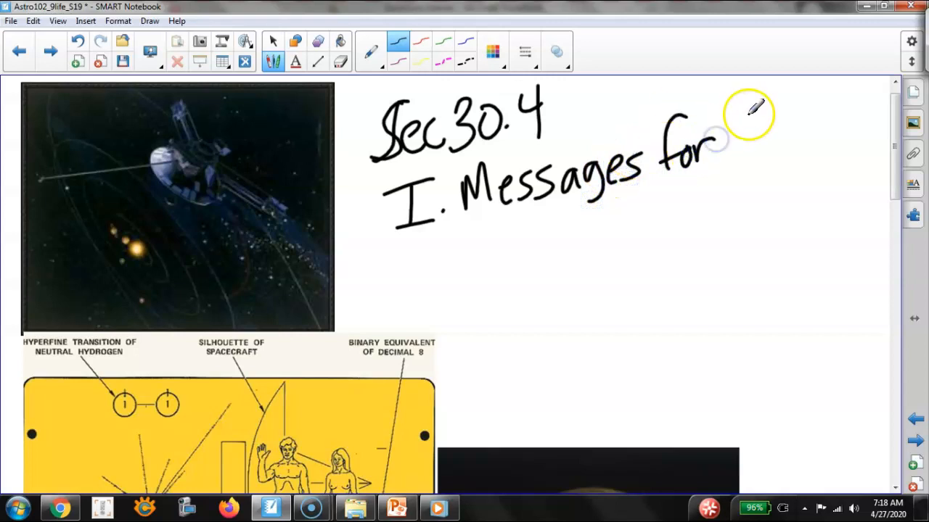
Step: Complete the heading with 'for Intelligent Life' written below
{"action": "left_click_drag", "start_coordinate": [737, 131], "coordinate": [766, 152]}
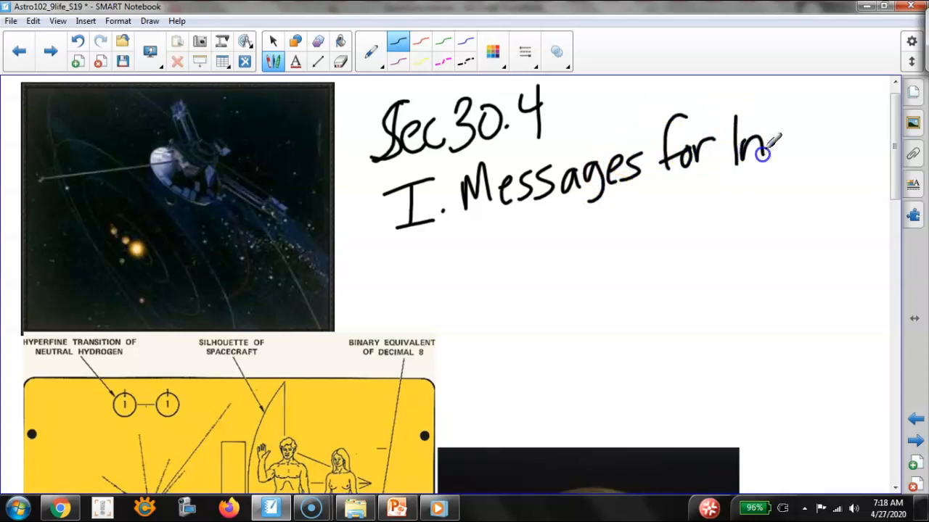
{"action": "left_click_drag", "start_coordinate": [769, 153], "coordinate": [813, 145]}
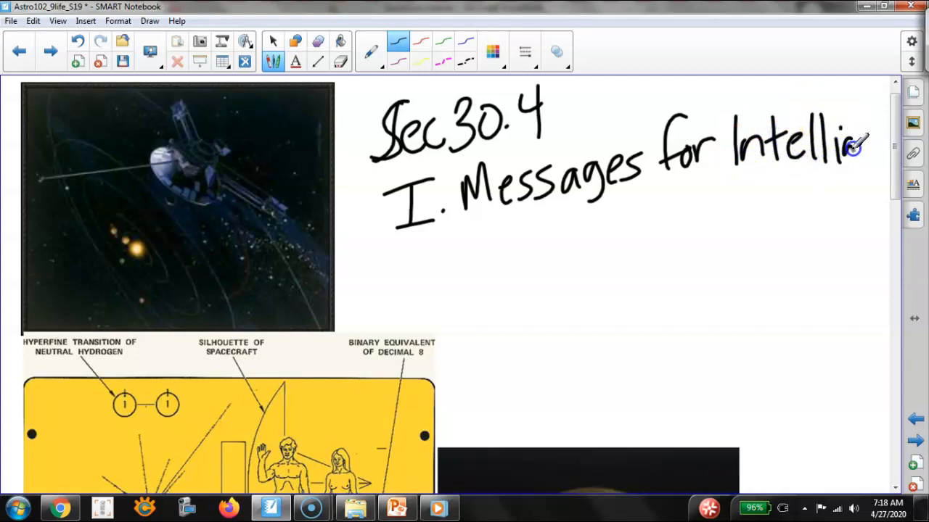
{"action": "left_click_drag", "start_coordinate": [834, 152], "coordinate": [893, 145]}
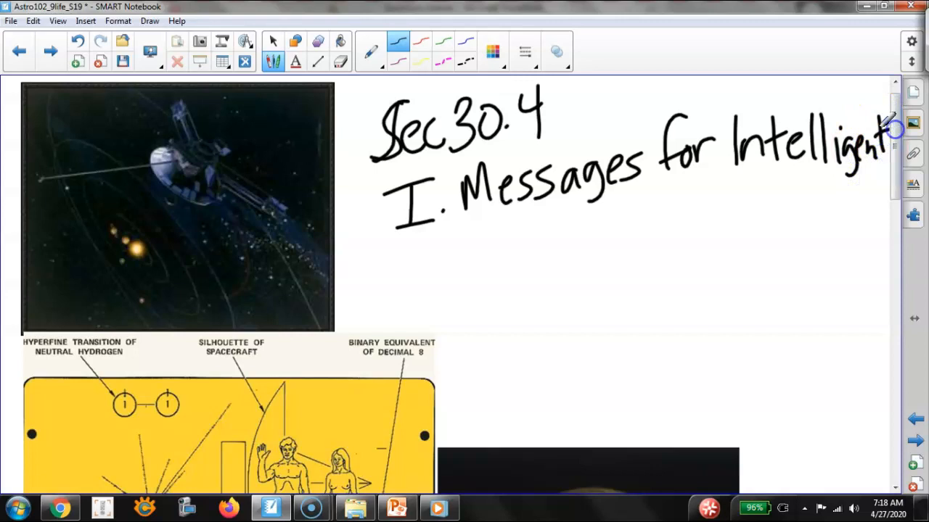
{"action": "left_click_drag", "start_coordinate": [530, 225], "coordinate": [549, 259]}
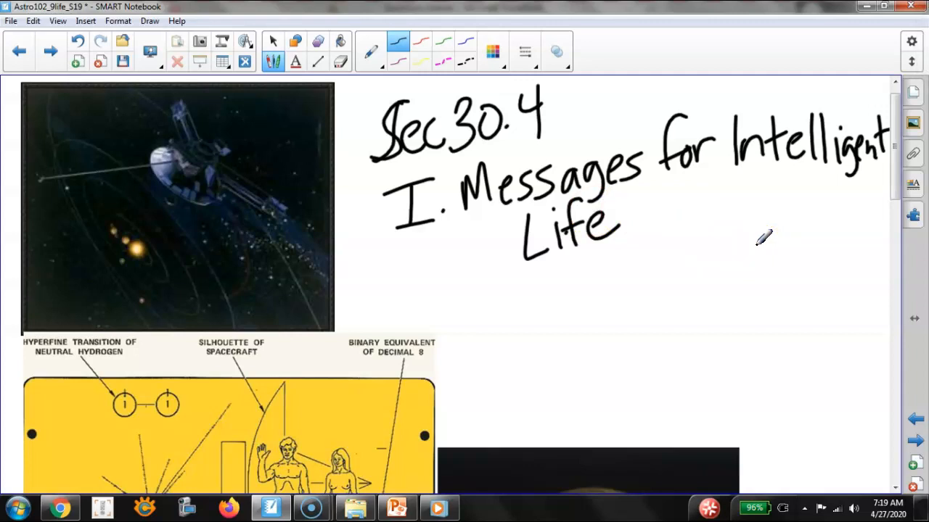
{"action": "mouse_move", "coordinate": [524, 282]}
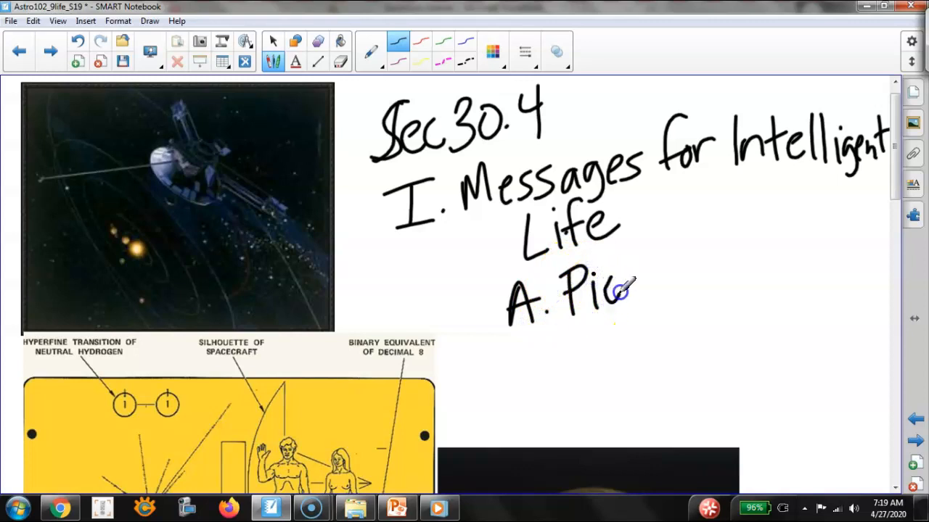
Step: Handwrite point A: Pioneer 10 and 11 spacecraft carry a plaque depicting humanity (1970s)
{"action": "left_click_drag", "start_coordinate": [624, 290], "coordinate": [682, 261]}
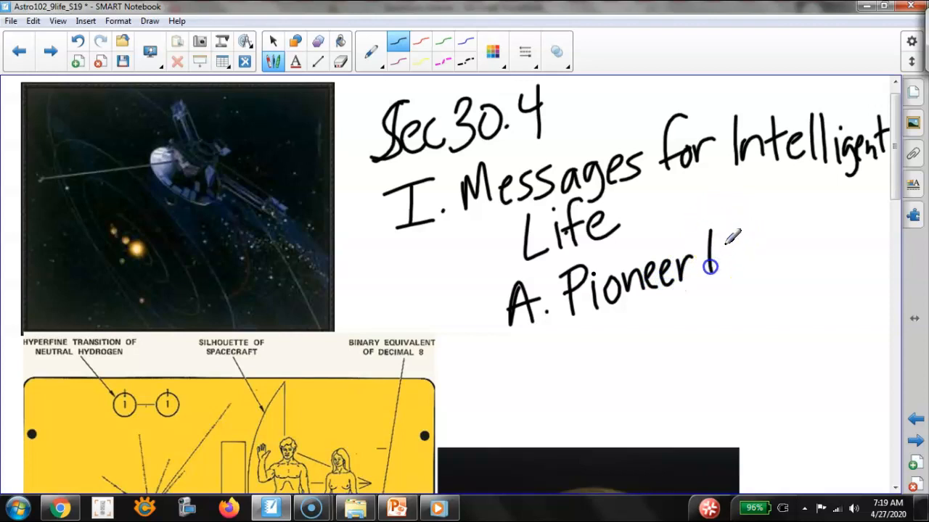
{"action": "left_click_drag", "start_coordinate": [711, 264], "coordinate": [791, 239]}
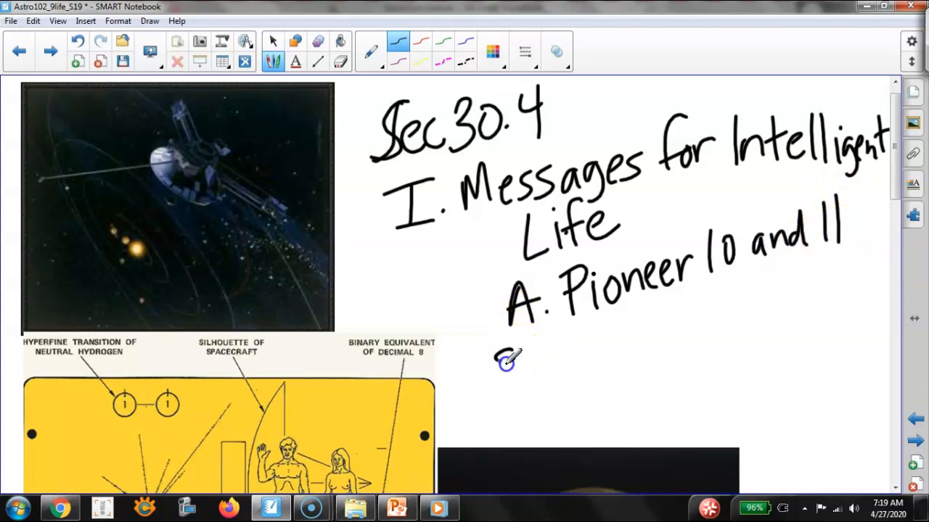
{"action": "left_click_drag", "start_coordinate": [493, 370], "coordinate": [587, 363]}
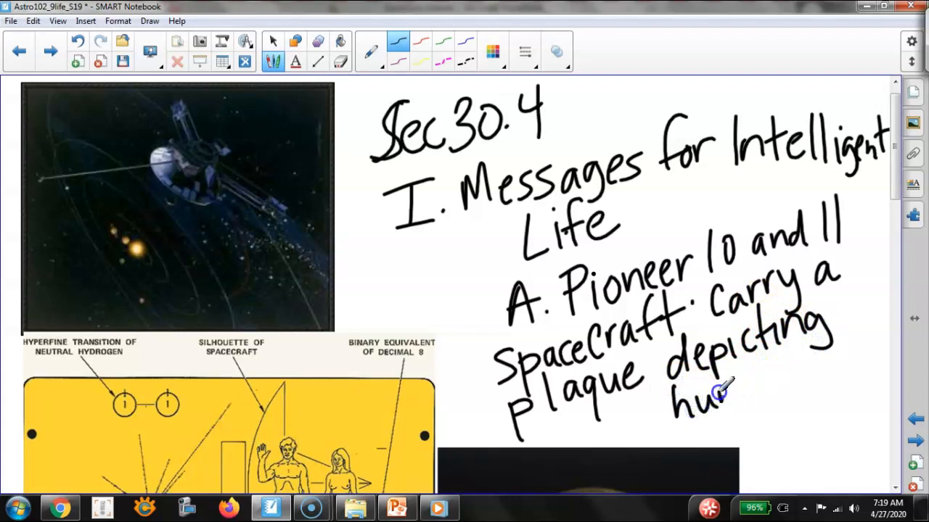
{"action": "left_click_drag", "start_coordinate": [726, 392], "coordinate": [805, 377]}
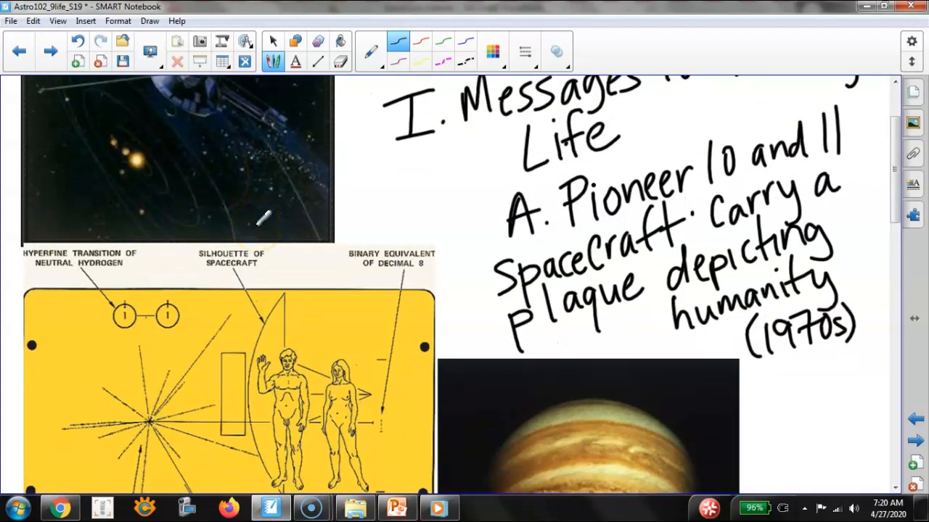
{"action": "scroll", "scroll_direction": "down", "scroll_amount": 3}
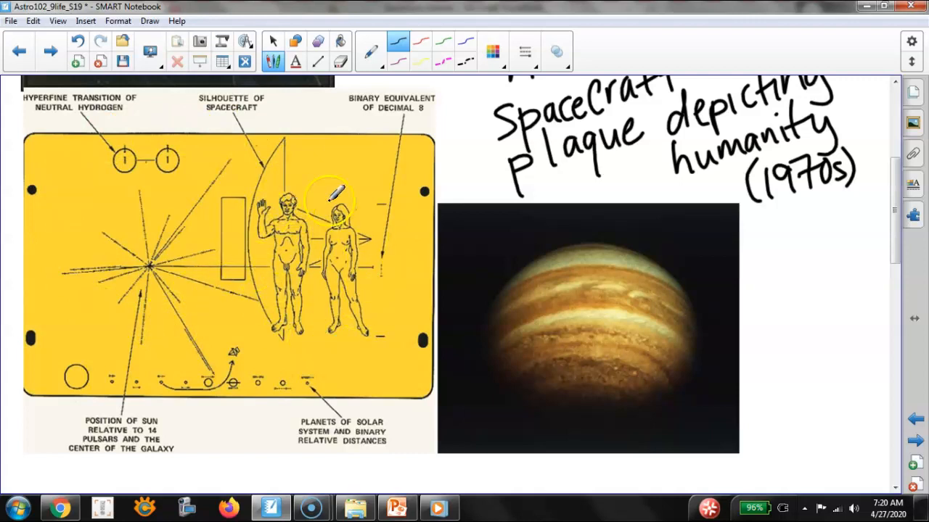
{"action": "mouse_move", "coordinate": [297, 360]}
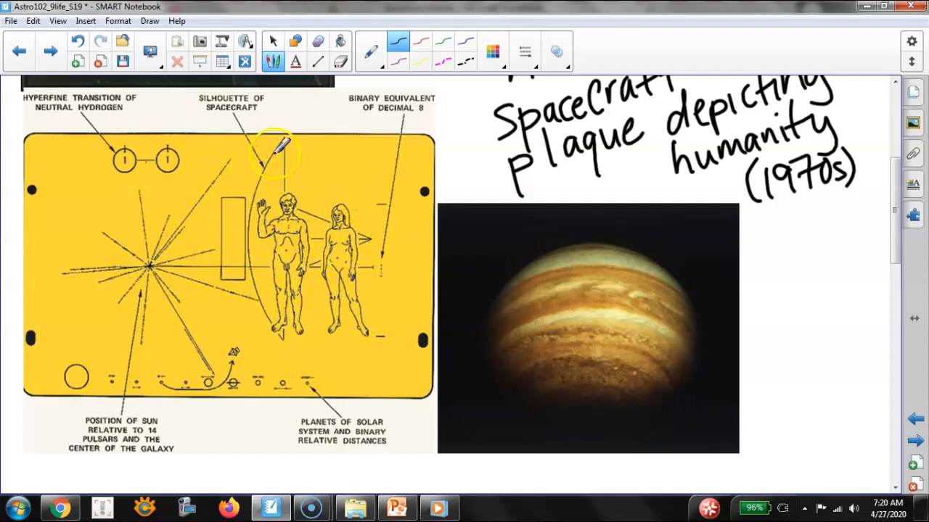
{"action": "left_click_drag", "start_coordinate": [276, 153], "coordinate": [278, 322]}
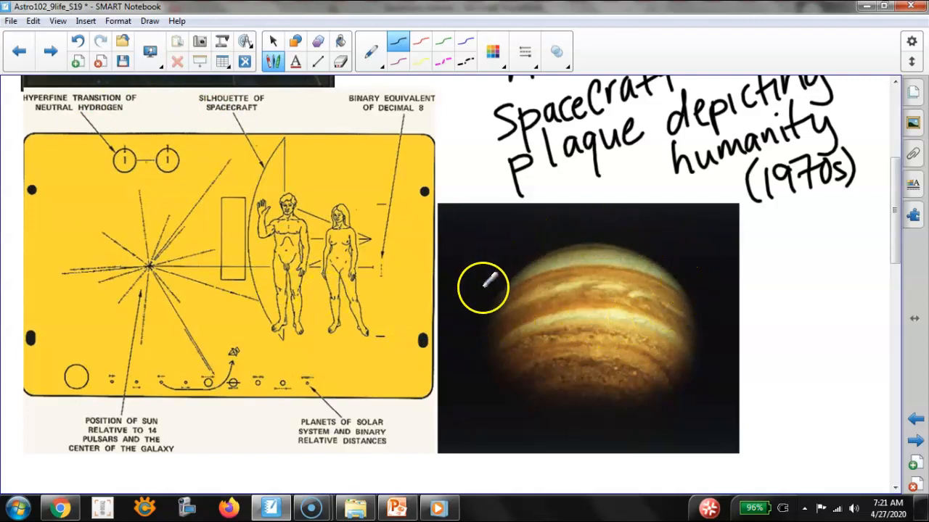
{"action": "mouse_move", "coordinate": [682, 304]}
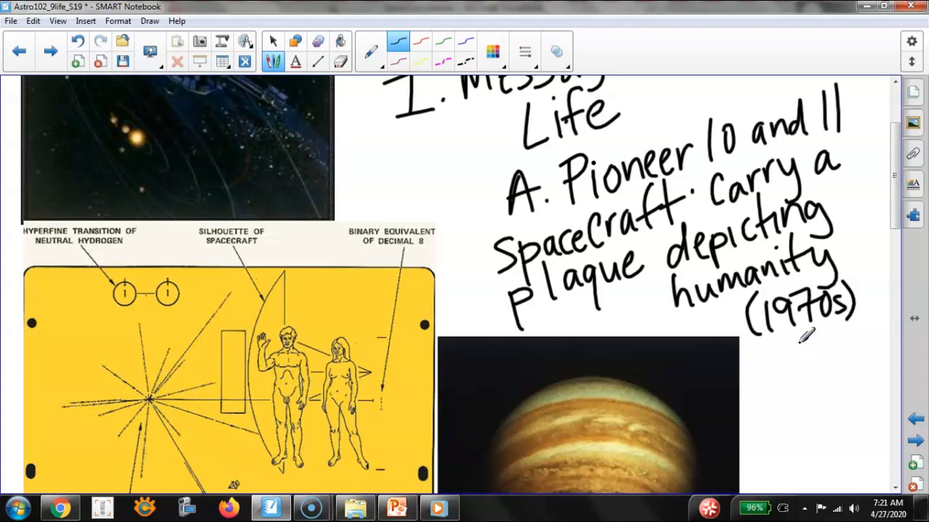
{"action": "mouse_move", "coordinate": [917, 441]}
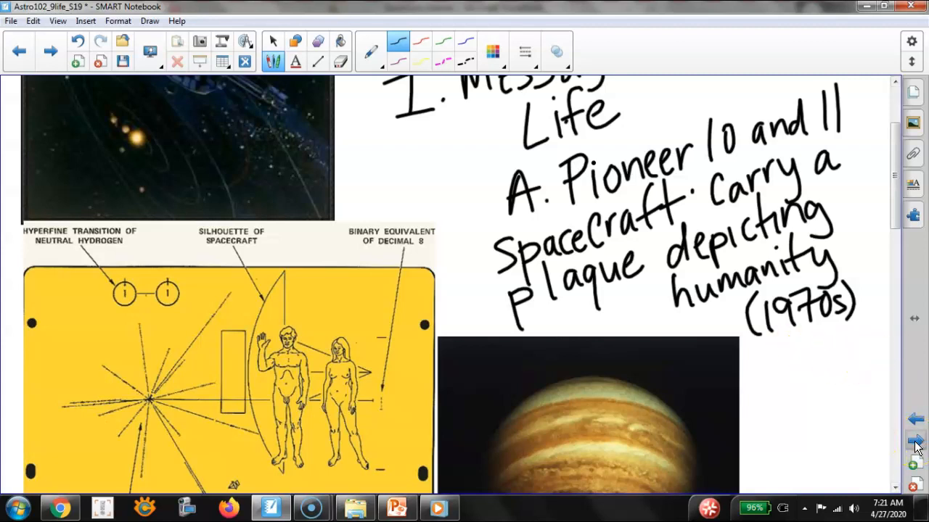
Step: On the next page, handwrite 'B. Two Voyager spacecraft carry' beside the golden record images
{"action": "left_click", "coordinate": [914, 444]}
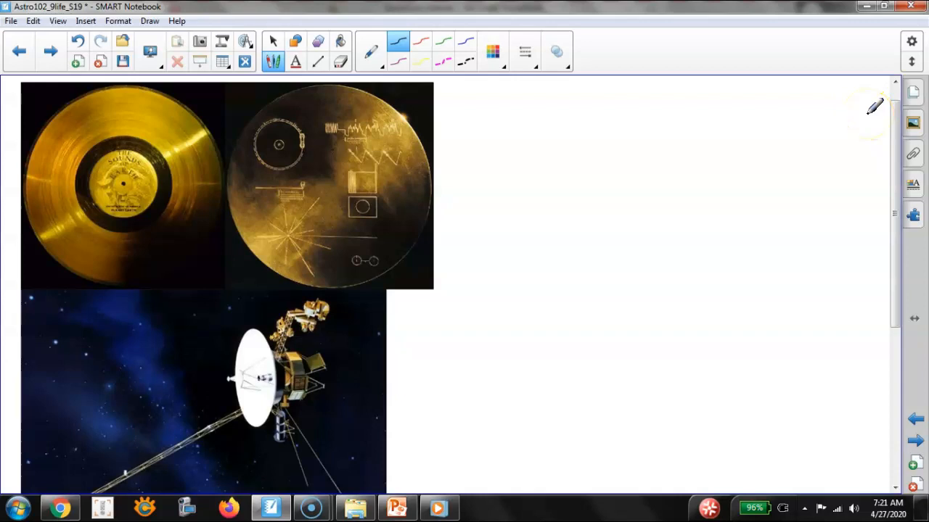
{"action": "mouse_move", "coordinate": [459, 129]}
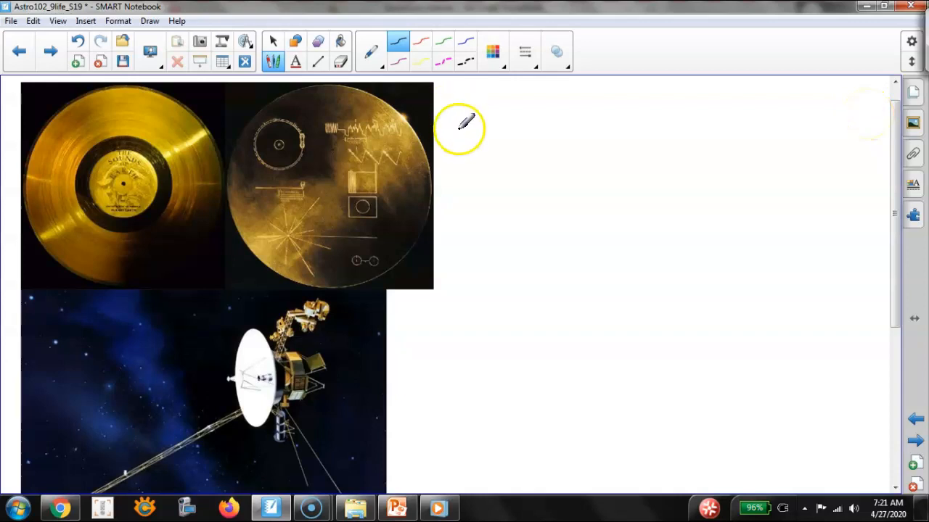
{"action": "left_click_drag", "start_coordinate": [447, 116], "coordinate": [472, 171]}
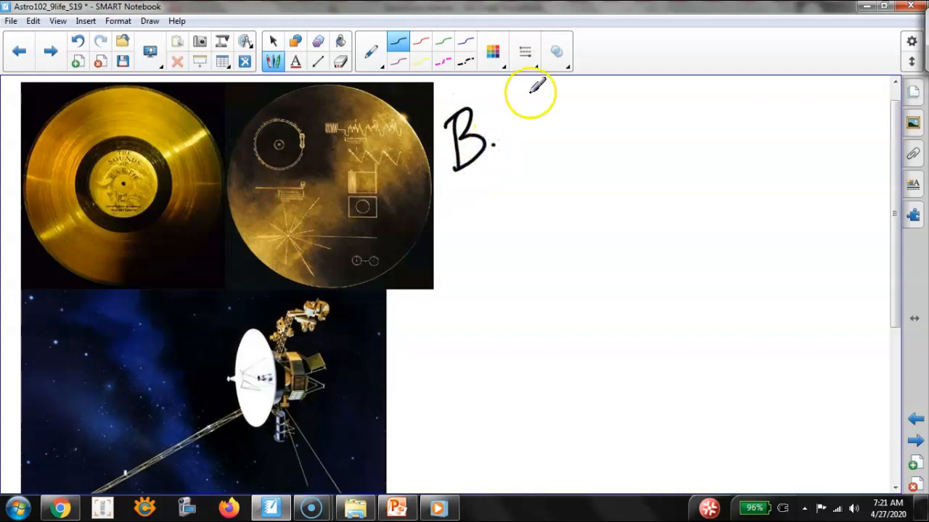
{"action": "mouse_move", "coordinate": [522, 109]}
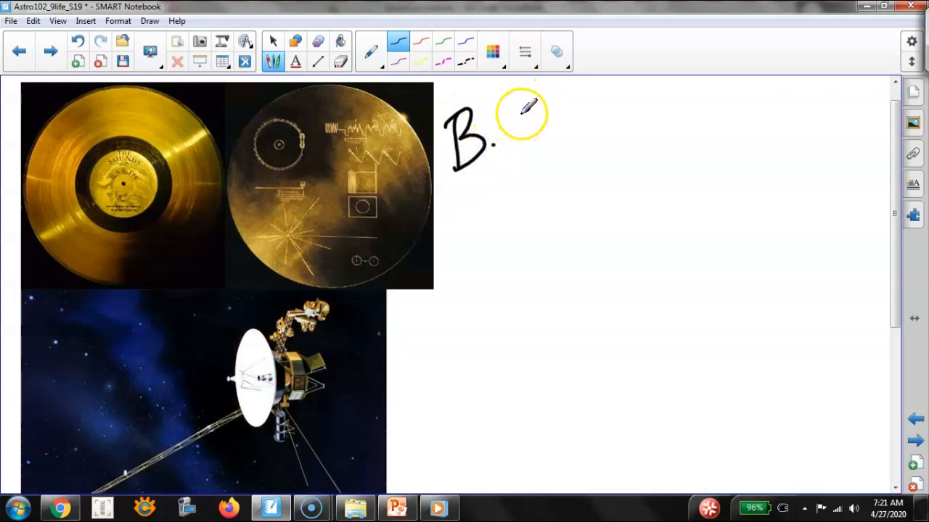
{"action": "left_click_drag", "start_coordinate": [508, 131], "coordinate": [563, 134]}
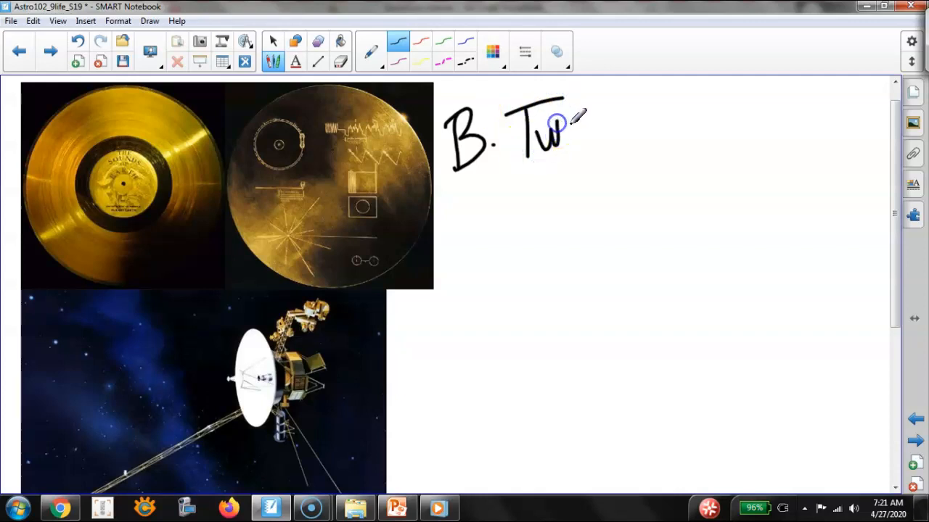
{"action": "left_click_drag", "start_coordinate": [563, 138], "coordinate": [636, 133]}
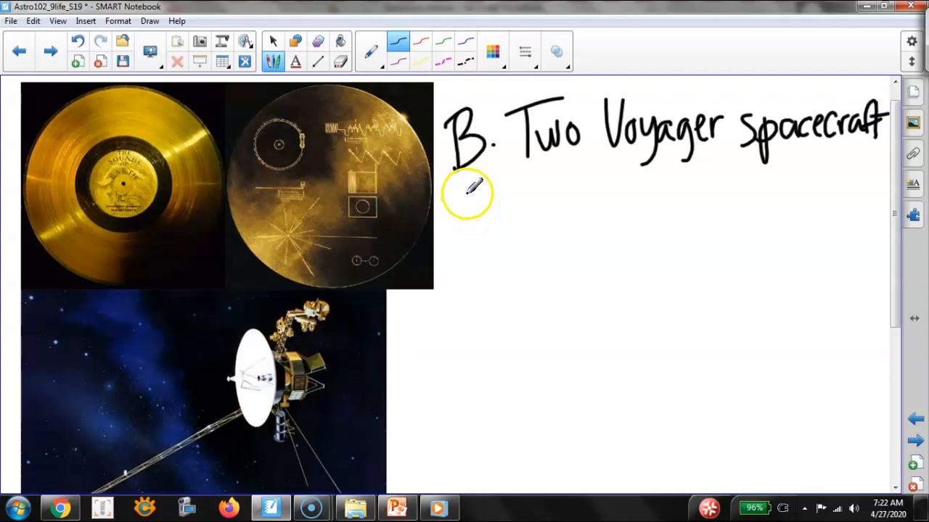
{"action": "left_click_drag", "start_coordinate": [450, 210], "coordinate": [501, 206]}
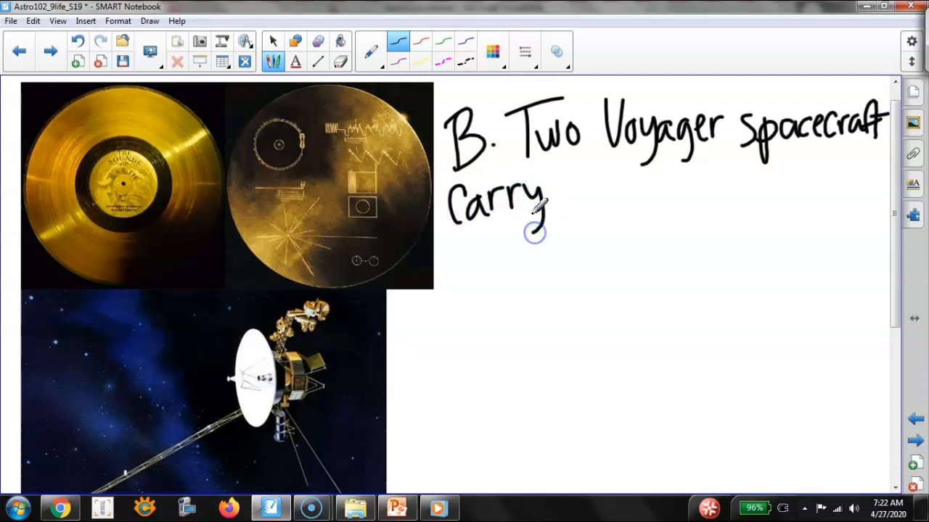
{"action": "mouse_move", "coordinate": [577, 186]}
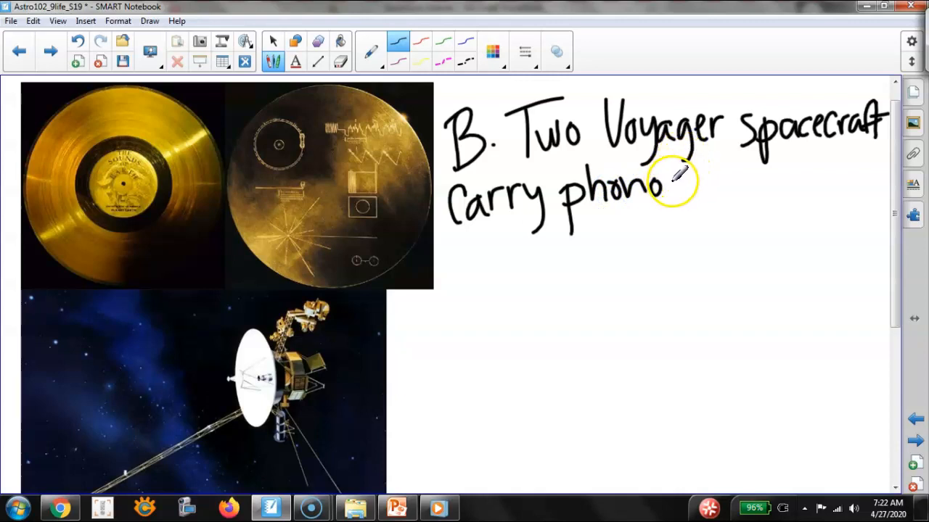
Step: Continue with 'phonograph records of greetings, music, messages and animal sounds'
{"action": "left_click_drag", "start_coordinate": [660, 181], "coordinate": [714, 171]}
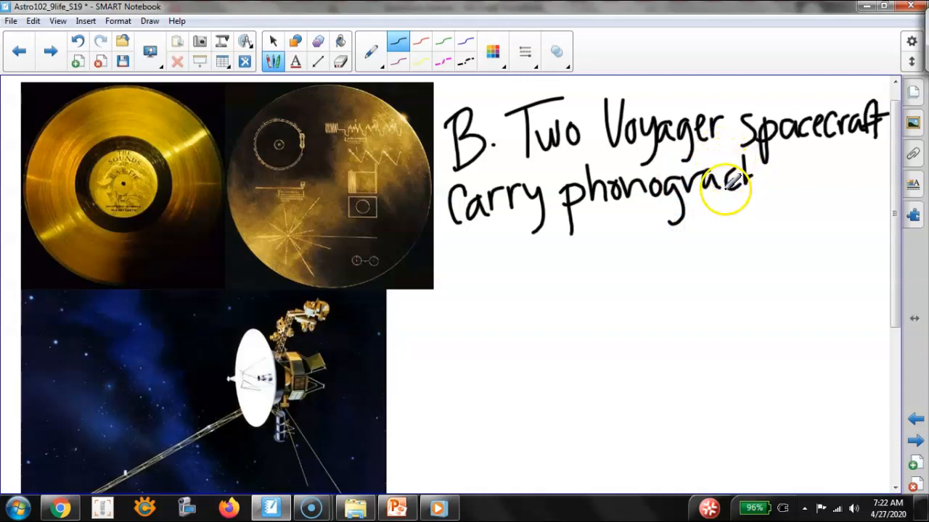
{"action": "left_click_drag", "start_coordinate": [725, 182], "coordinate": [770, 166]}
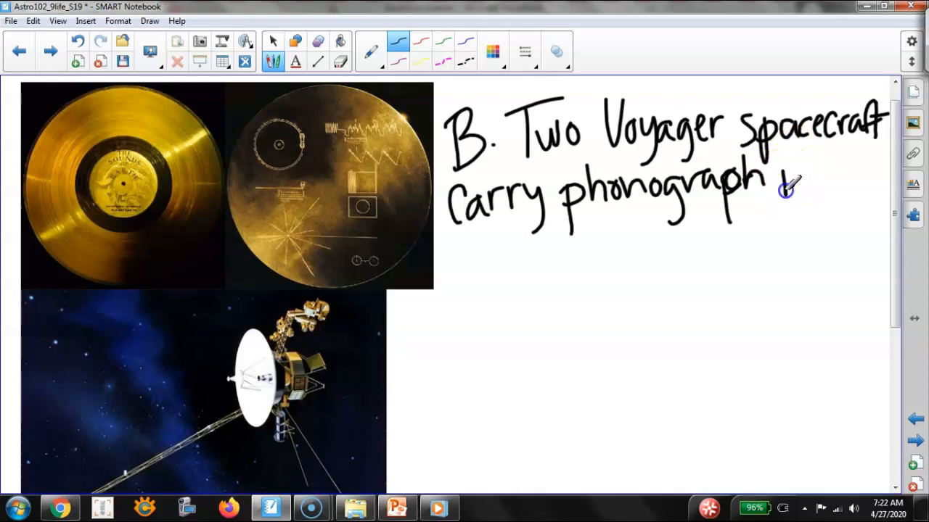
{"action": "left_click_drag", "start_coordinate": [783, 181], "coordinate": [864, 167]}
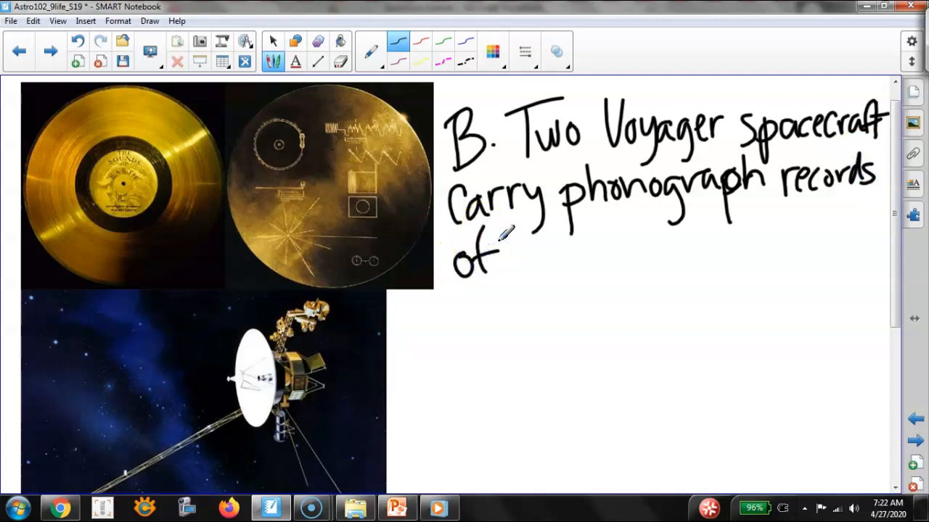
{"action": "left_click_drag", "start_coordinate": [515, 254], "coordinate": [537, 283]}
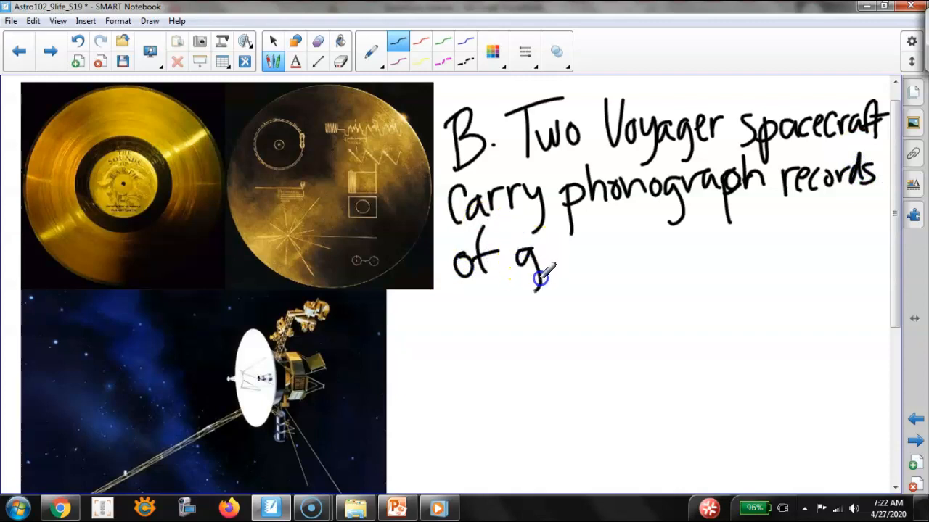
{"action": "left_click_drag", "start_coordinate": [539, 261], "coordinate": [606, 239]}
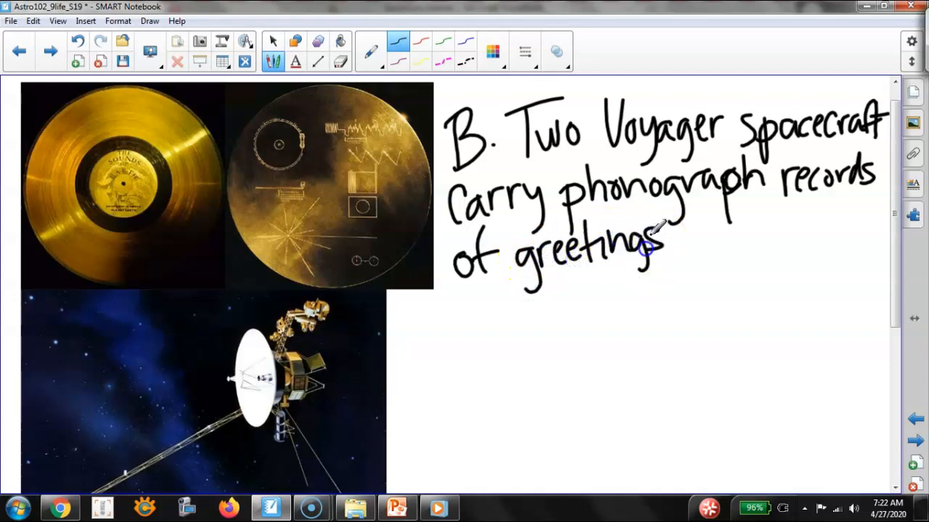
{"action": "left_click_drag", "start_coordinate": [667, 240], "coordinate": [722, 246]}
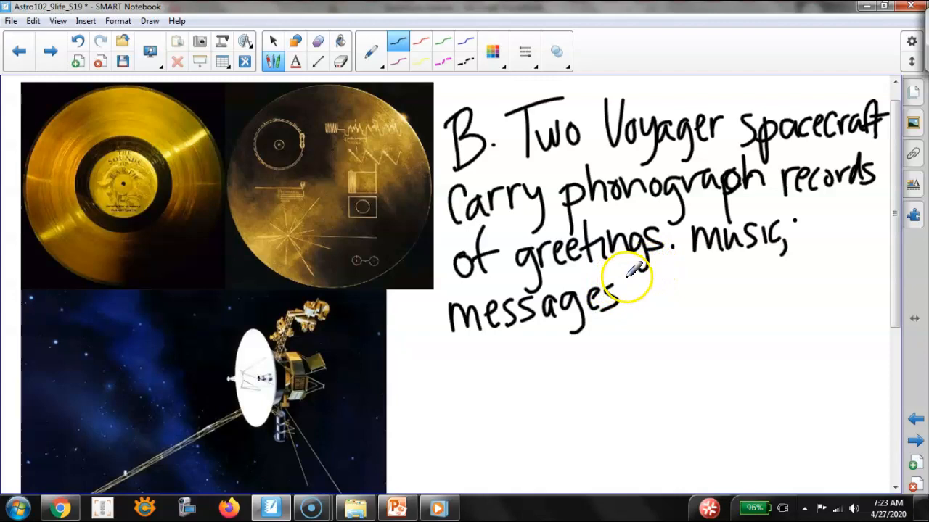
{"action": "left_click_drag", "start_coordinate": [638, 290], "coordinate": [689, 298]}
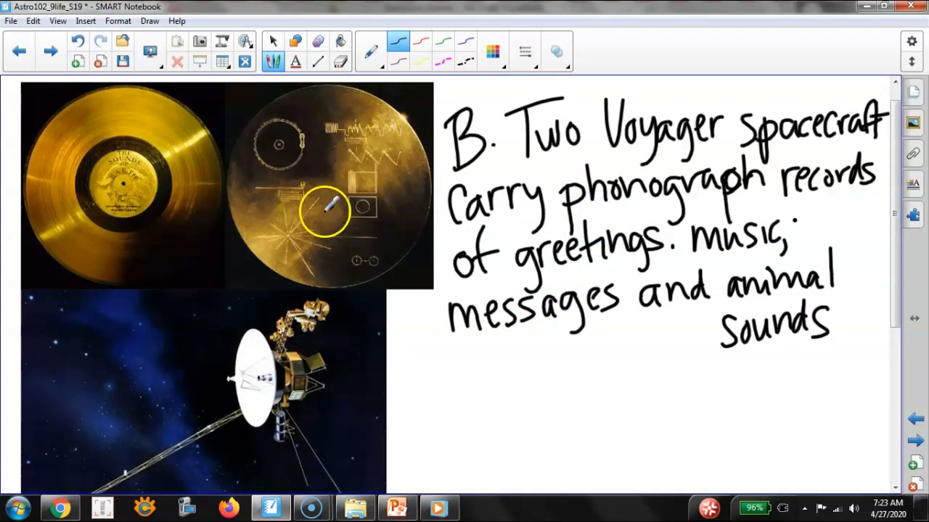
{"action": "mouse_move", "coordinate": [370, 249]}
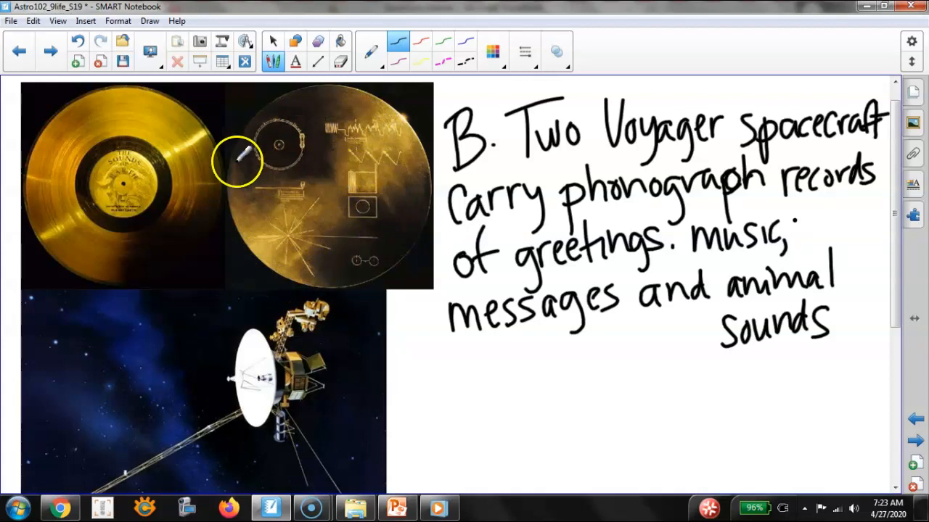
{"action": "mouse_move", "coordinate": [297, 476]}
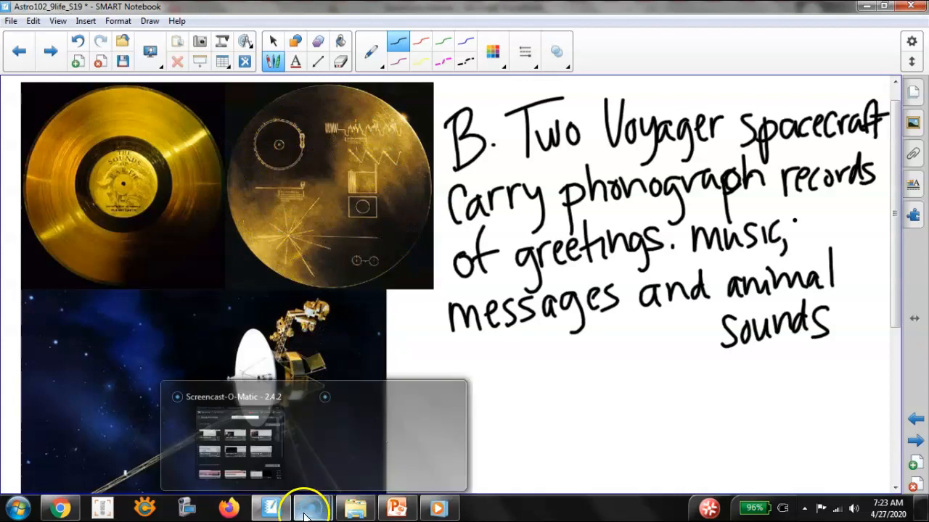
Step: Bring up the NASA JPL Voyager site in Chrome and scroll to its featured cards
{"action": "left_click", "coordinate": [61, 508]}
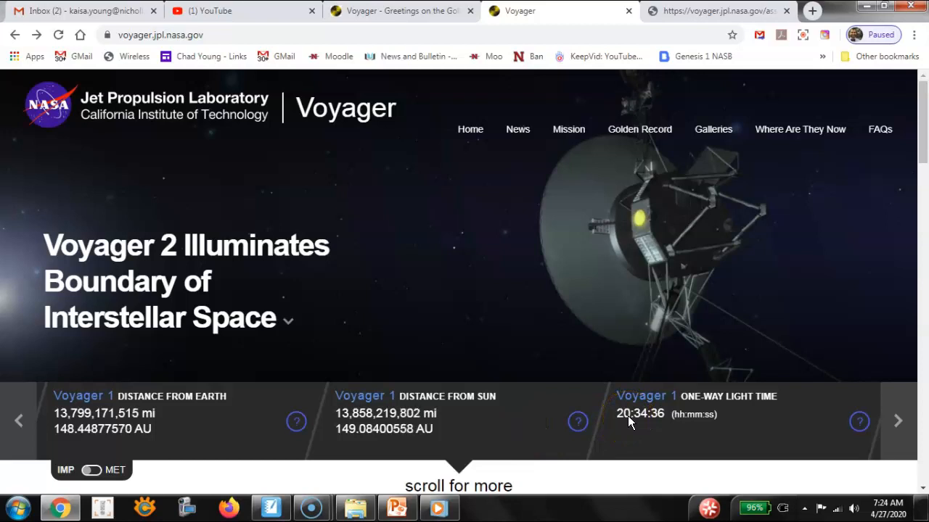
{"action": "scroll", "scroll_direction": "down", "scroll_amount": 3}
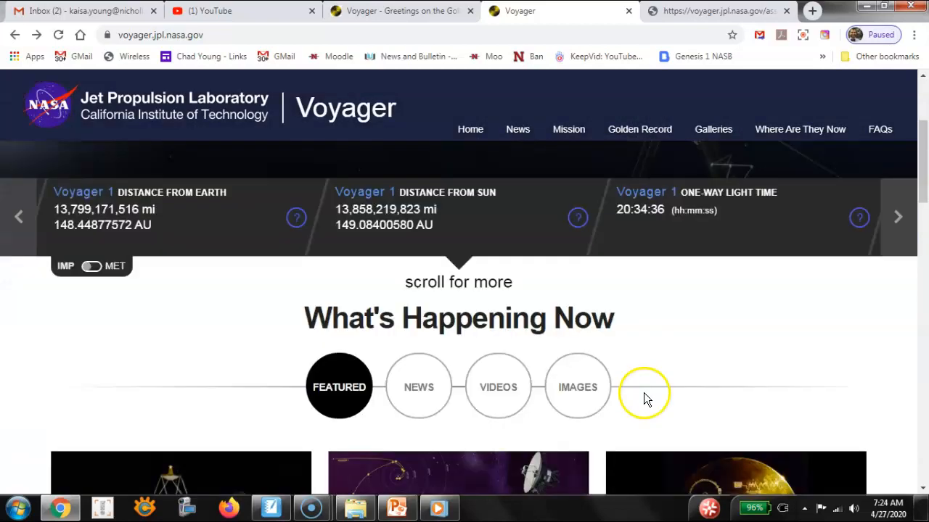
{"action": "scroll", "scroll_direction": "down", "scroll_amount": 3}
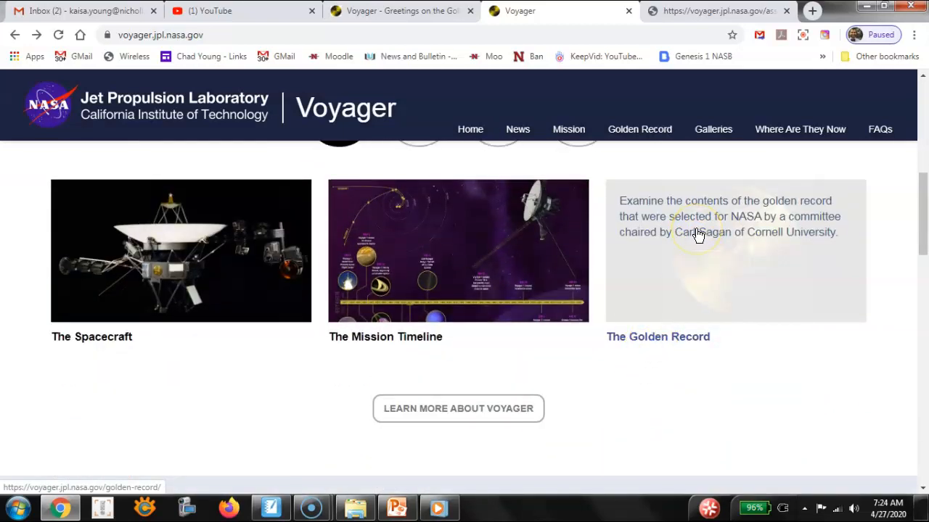
Step: Open The Golden Record page, then switch to the tab holding the train.wav clip
{"action": "left_click", "coordinate": [734, 249]}
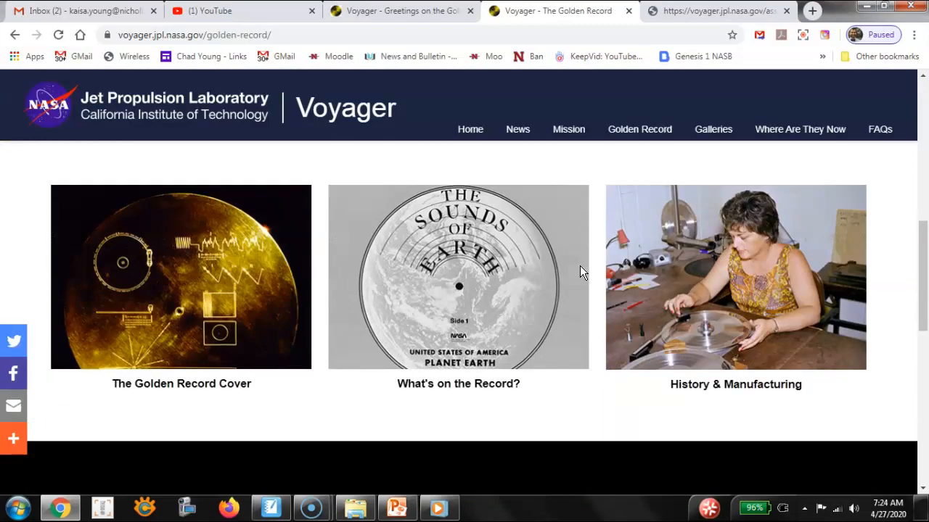
{"action": "mouse_move", "coordinate": [688, 278]}
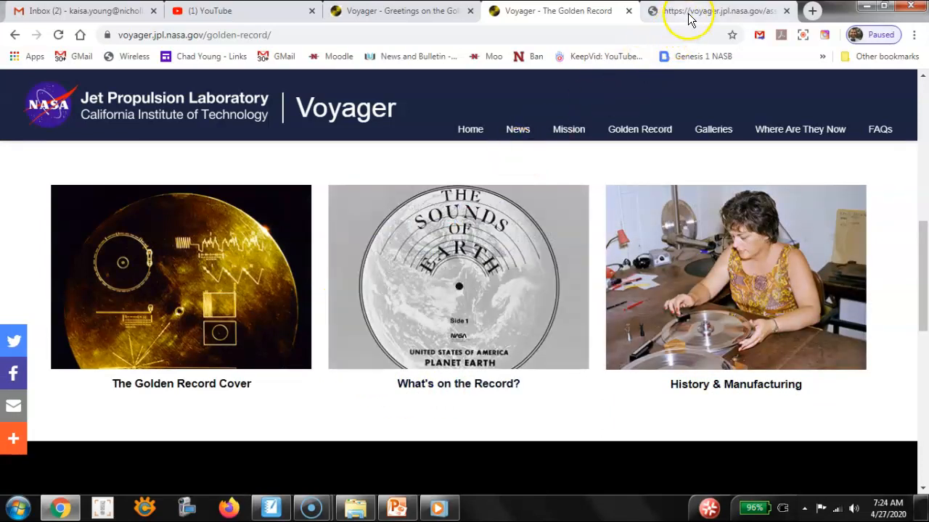
{"action": "left_click", "coordinate": [719, 11]}
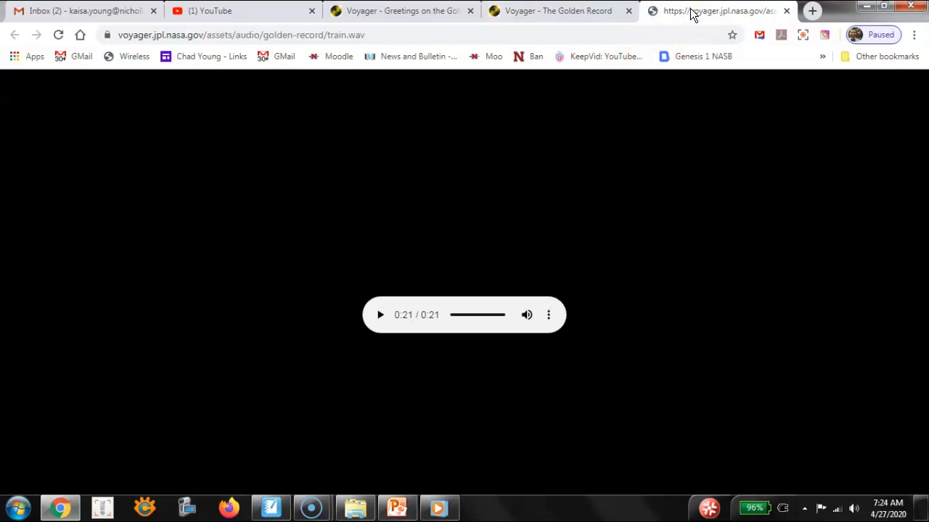
Step: From the Greetings to the Universe page, play the Amoy greeting clip in Windows Media Player and close it
{"action": "left_click", "coordinate": [558, 10]}
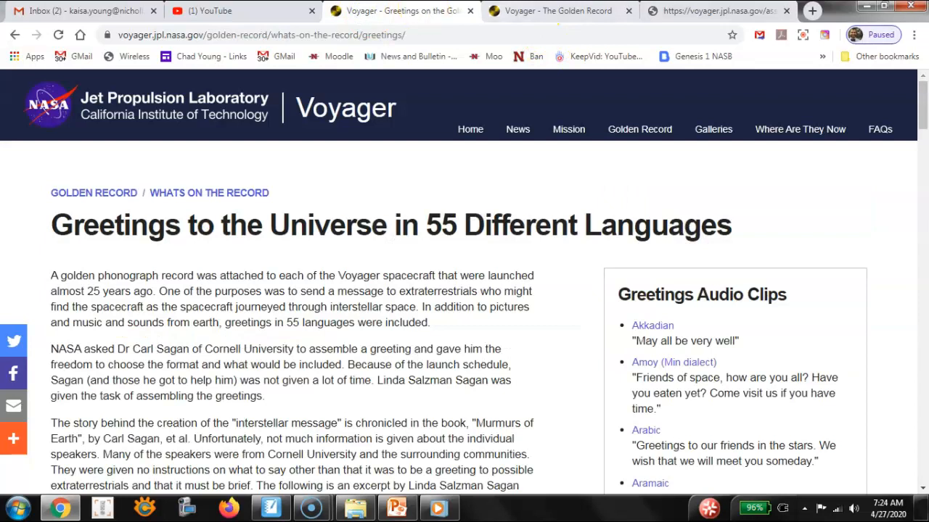
{"action": "mouse_move", "coordinate": [781, 341]}
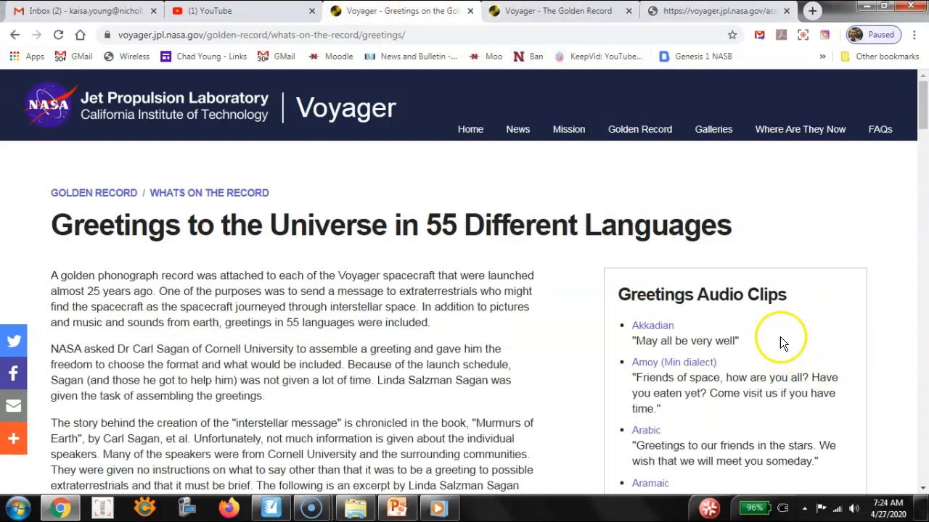
{"action": "scroll", "scroll_direction": "down", "scroll_amount": 3}
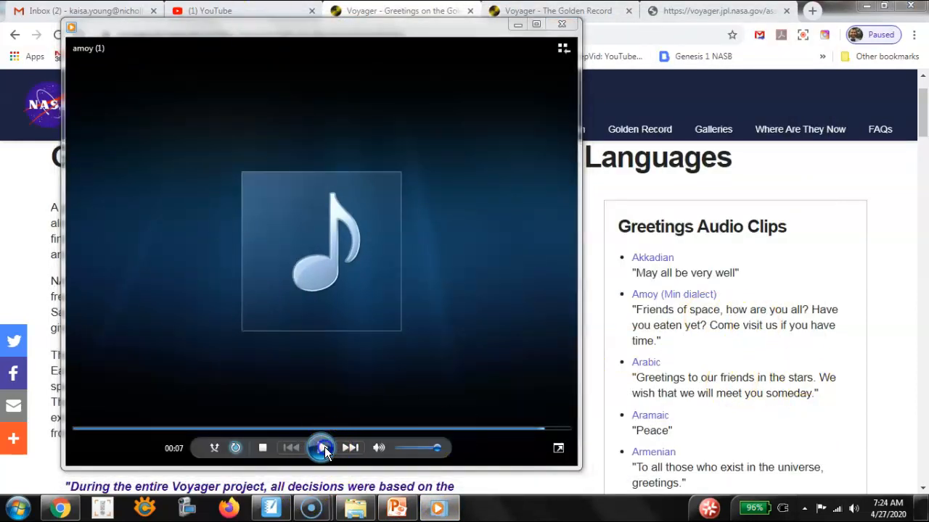
{"action": "left_click", "coordinate": [320, 447]}
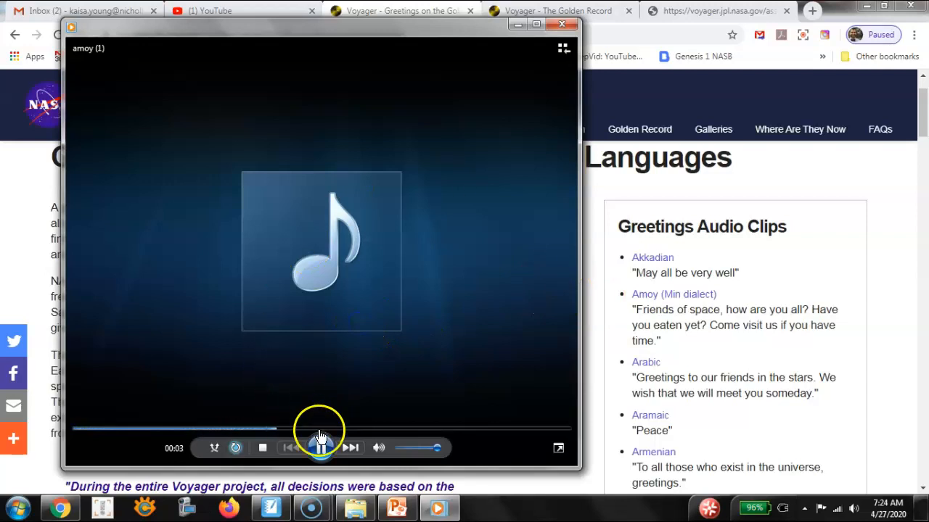
{"action": "left_click", "coordinate": [320, 447]}
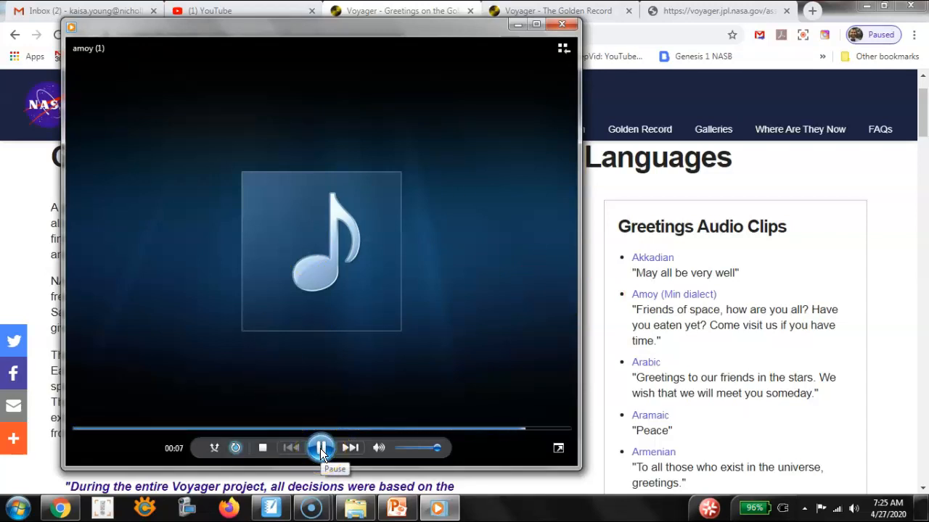
{"action": "left_click", "coordinate": [321, 447]}
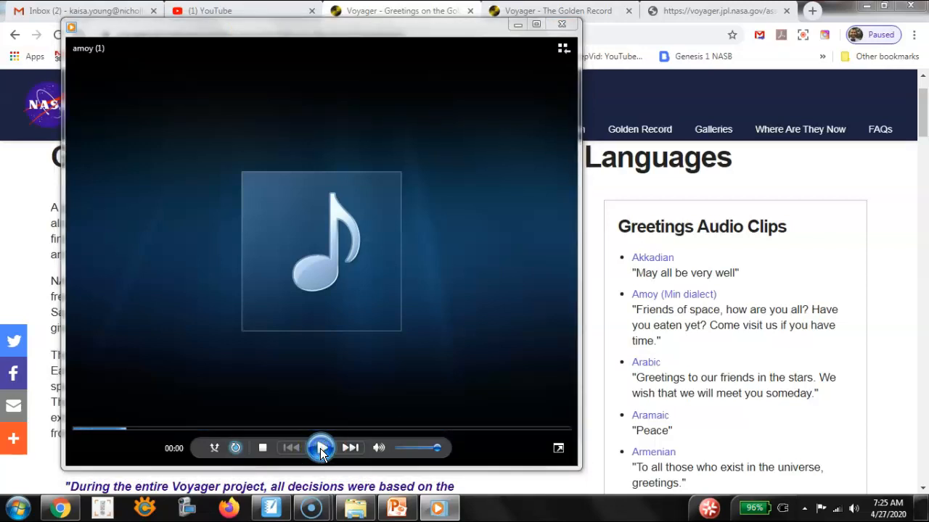
{"action": "left_click", "coordinate": [321, 447]}
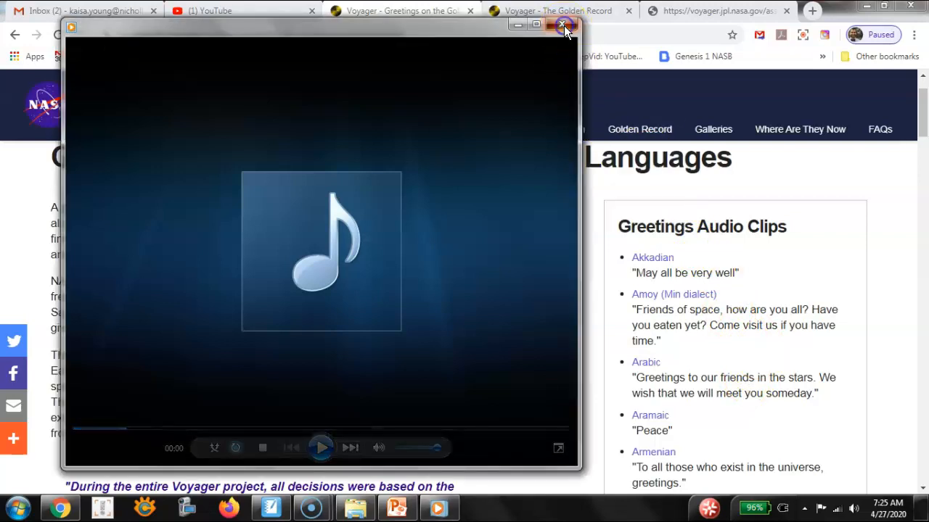
{"action": "left_click", "coordinate": [566, 26]}
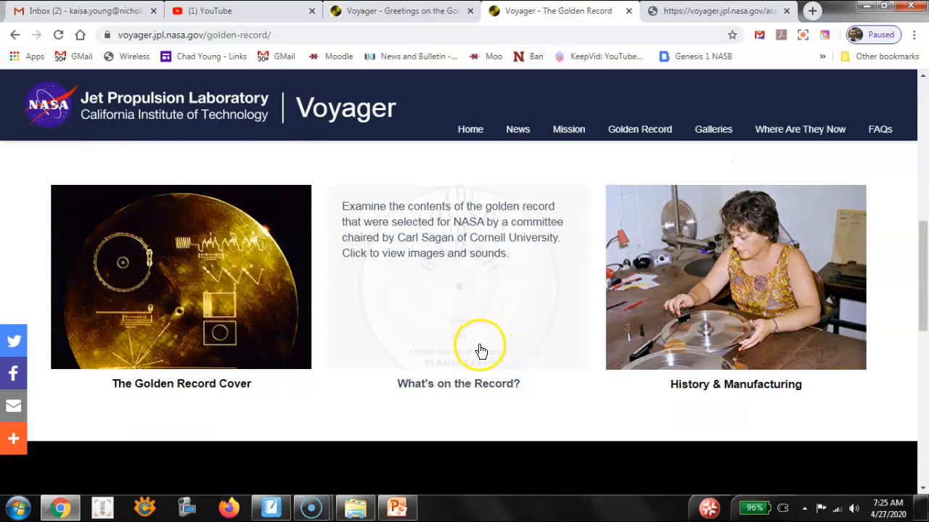
Step: From What's on the Record?, replay the train clip and reach the Sounds of Earth listing
{"action": "left_click", "coordinate": [459, 345]}
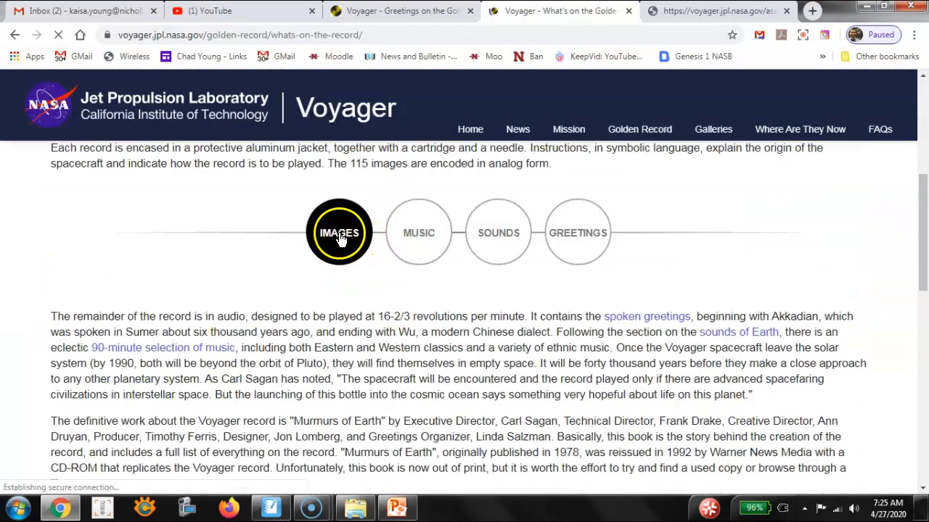
{"action": "left_click", "coordinate": [500, 232]}
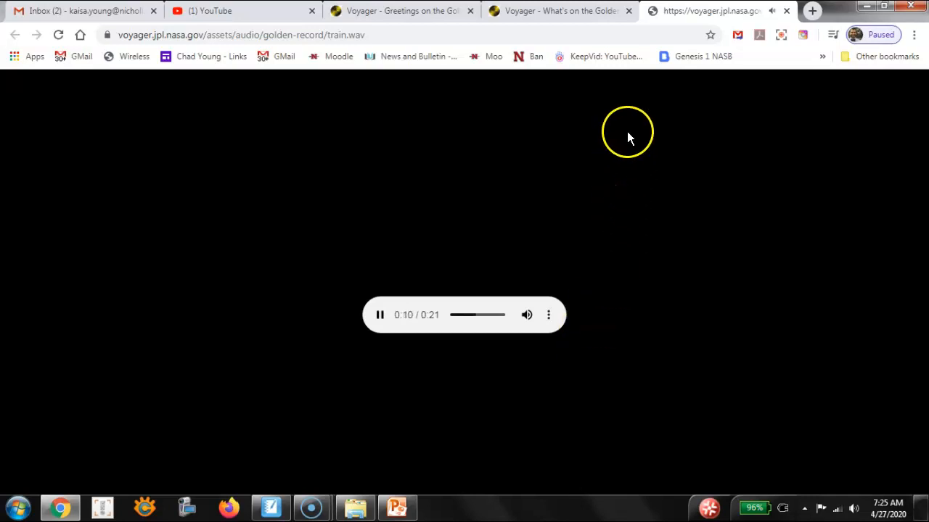
{"action": "left_click", "coordinate": [559, 12]}
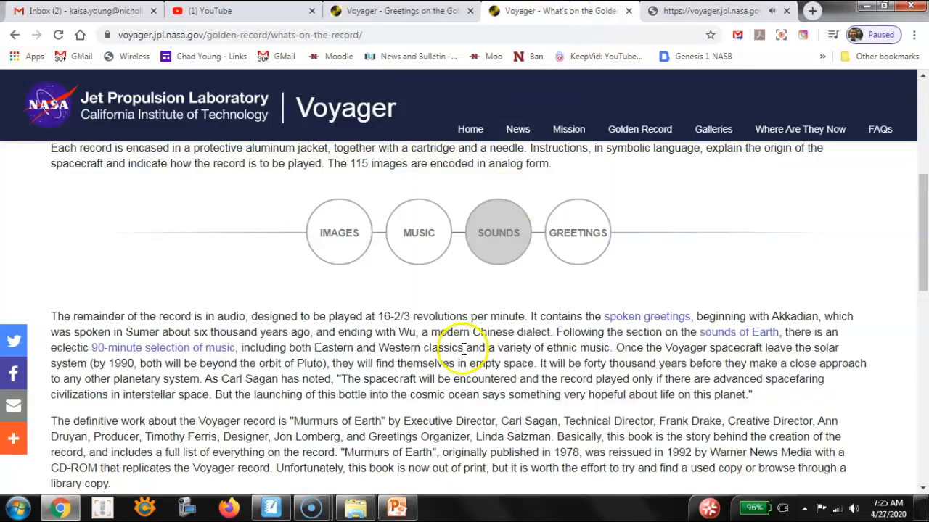
{"action": "left_click", "coordinate": [498, 232]}
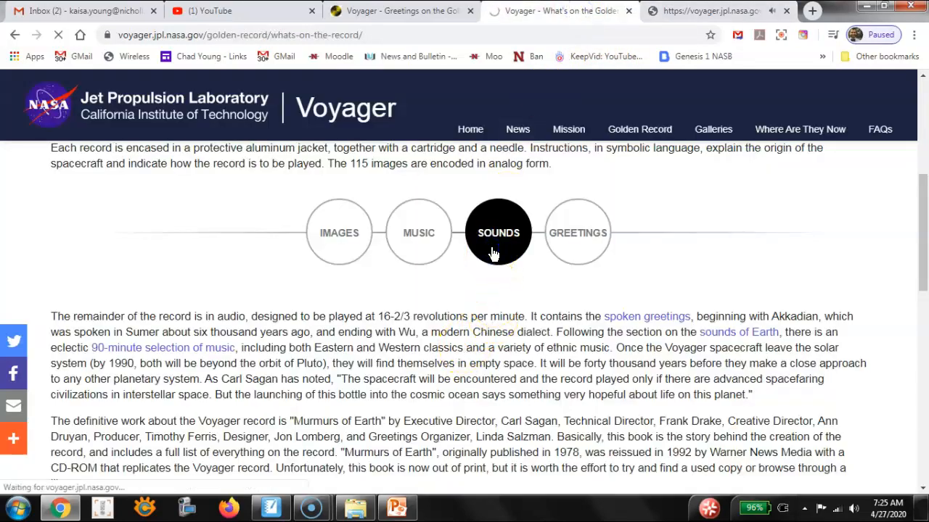
{"action": "left_click", "coordinate": [497, 232]}
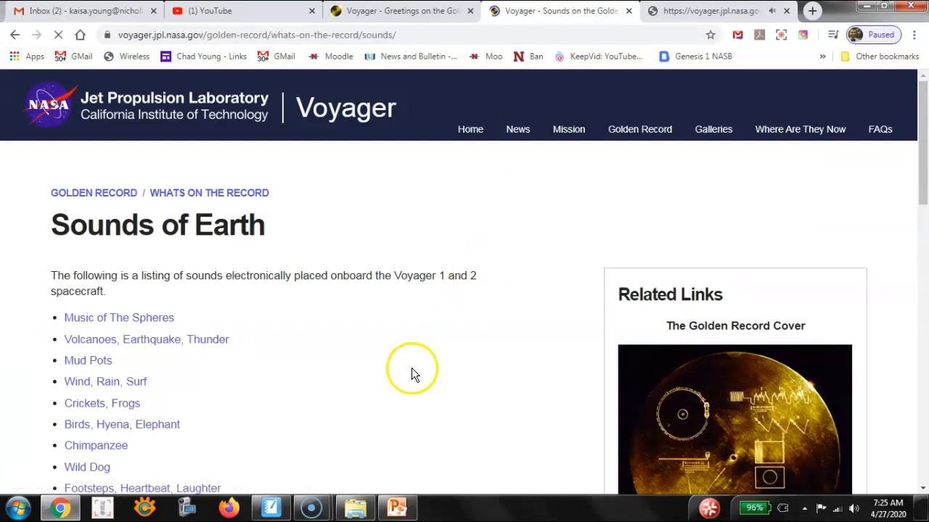
{"action": "scroll", "scroll_direction": "down", "scroll_amount": 3}
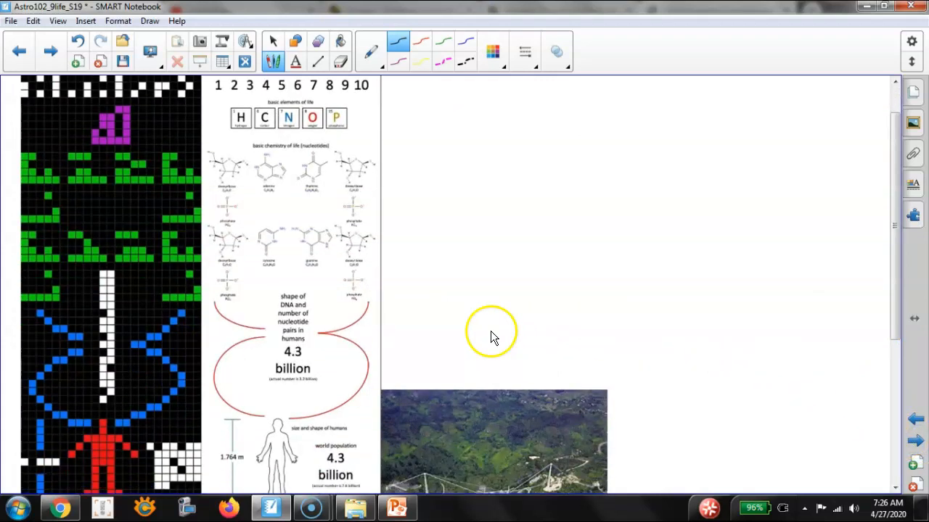
{"action": "mouse_move", "coordinate": [922, 264]}
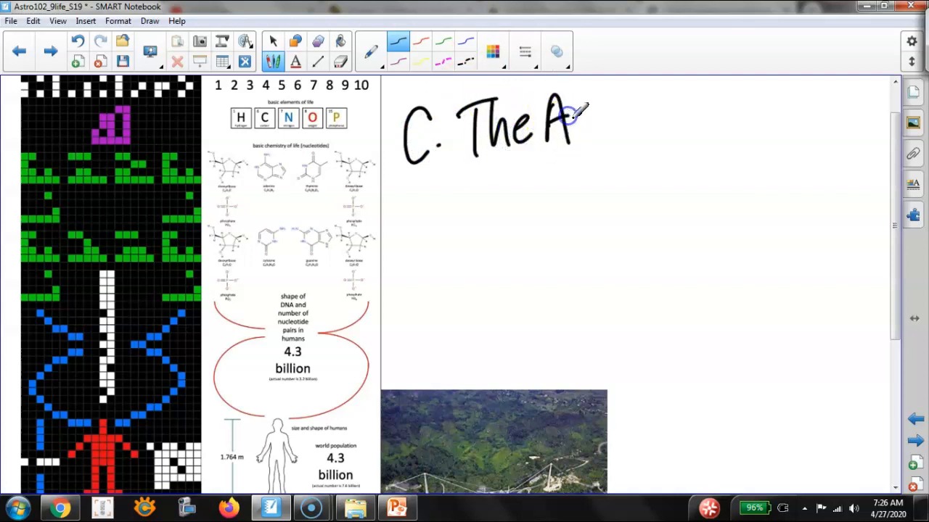
Step: Finish handwriting the Arecibo sentence ending 'in 1974' and scroll to the telescope photo
{"action": "left_click_drag", "start_coordinate": [578, 116], "coordinate": [617, 131]}
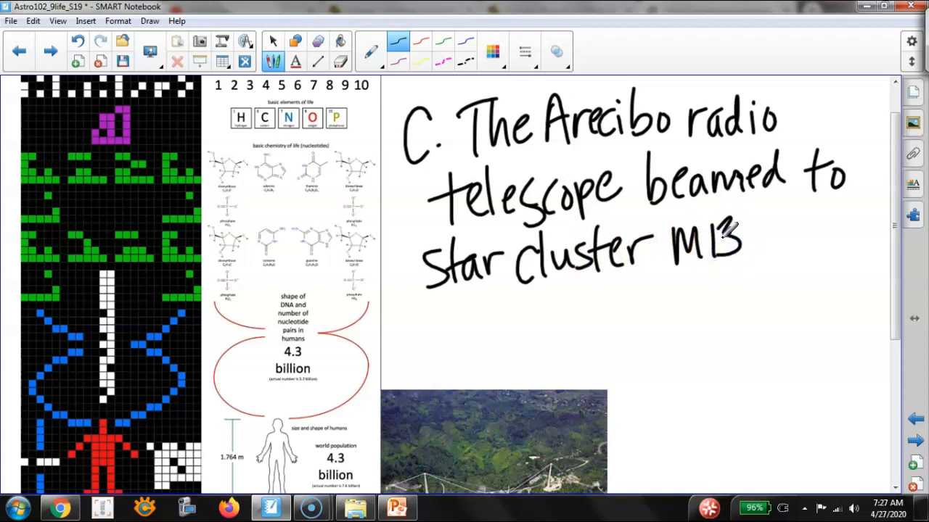
{"action": "mouse_move", "coordinate": [766, 235]}
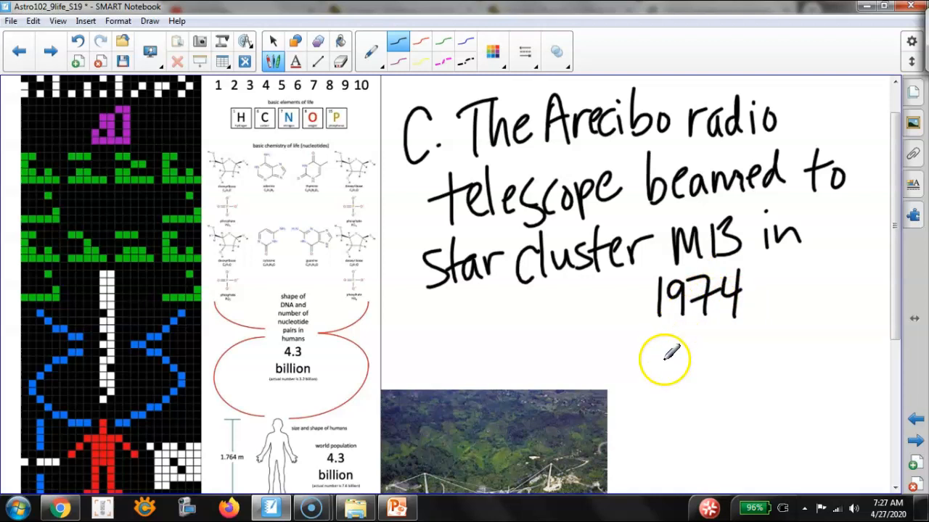
{"action": "scroll", "scroll_direction": "down", "scroll_amount": 3}
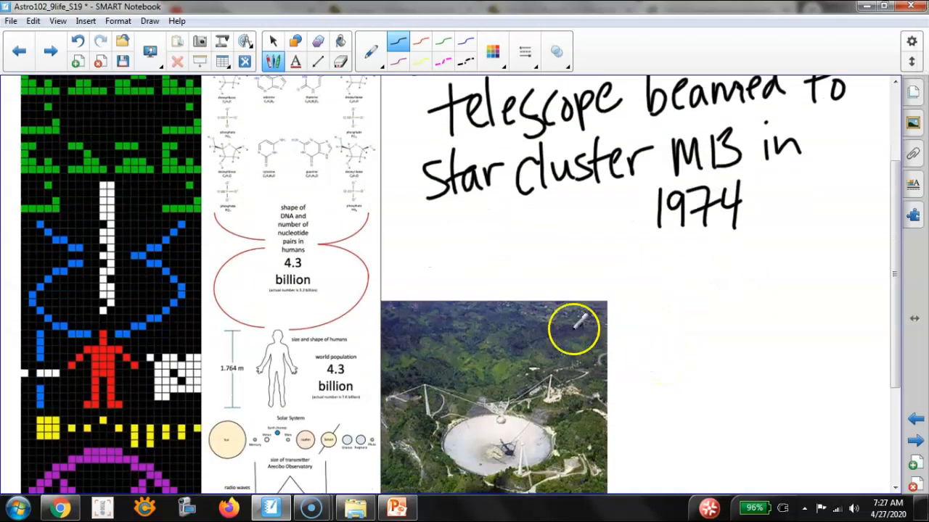
{"action": "mouse_move", "coordinate": [514, 342]}
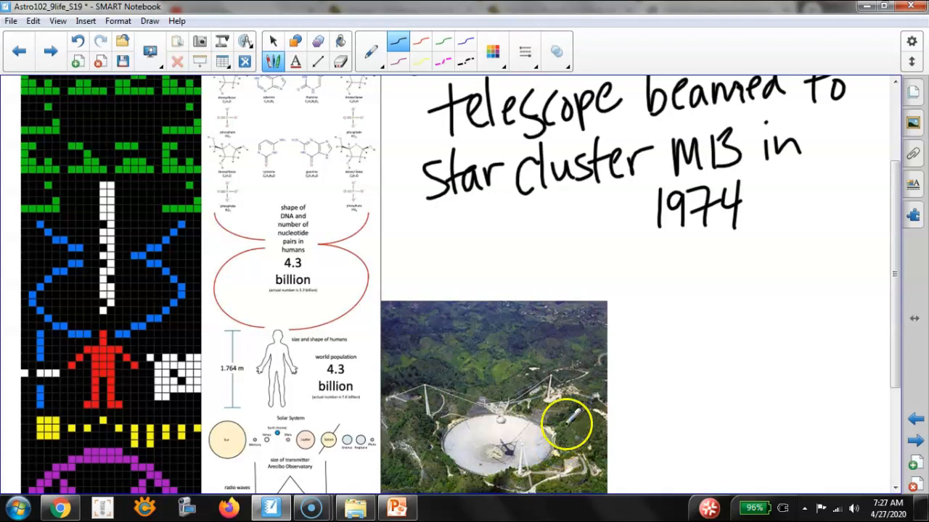
{"action": "mouse_move", "coordinate": [476, 362]}
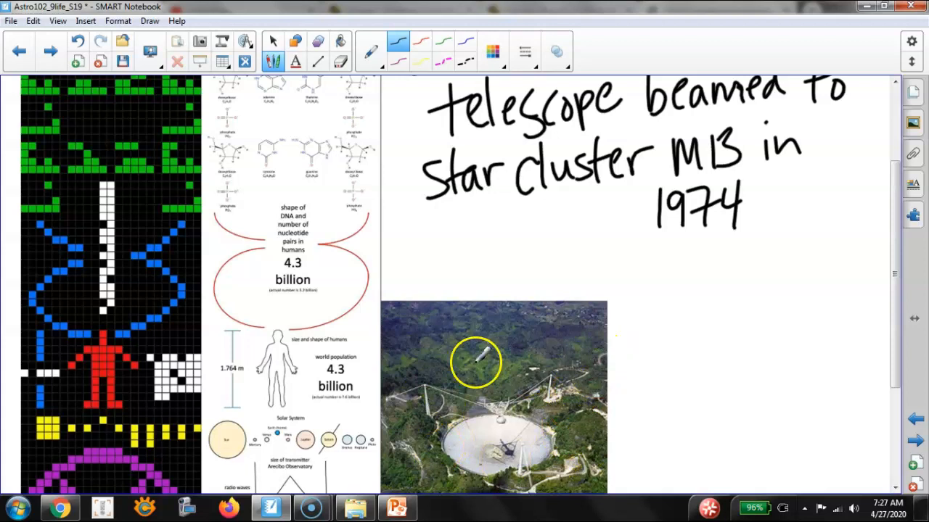
{"action": "mouse_move", "coordinate": [552, 375]}
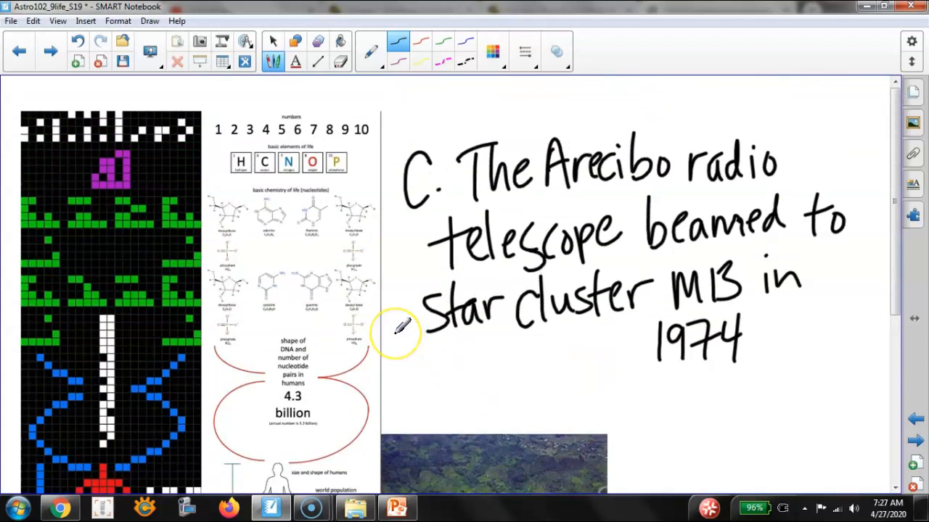
{"action": "mouse_move", "coordinate": [203, 108]}
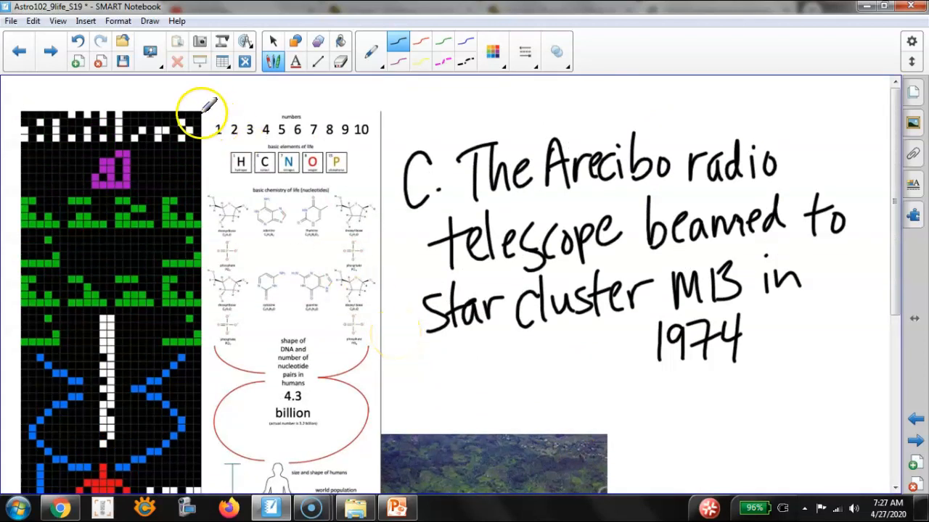
{"action": "mouse_move", "coordinate": [389, 127]}
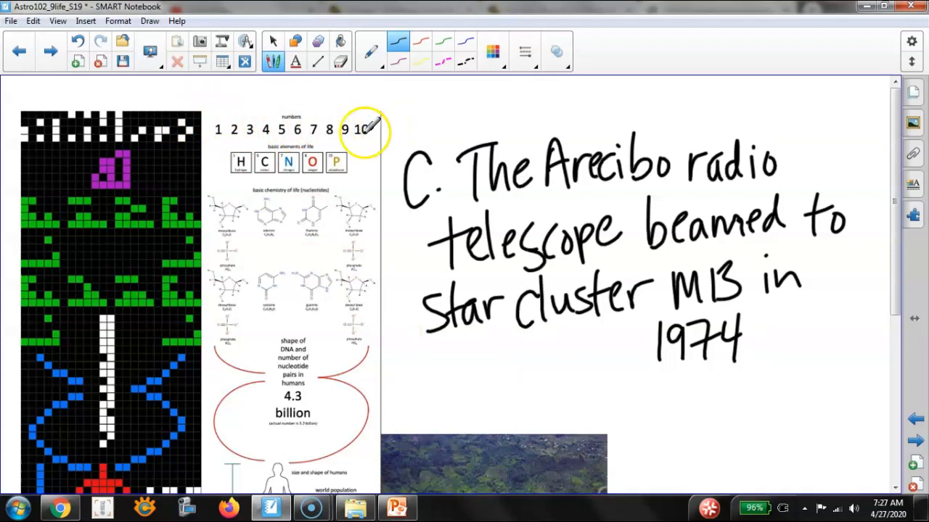
{"action": "mouse_move", "coordinate": [181, 156]}
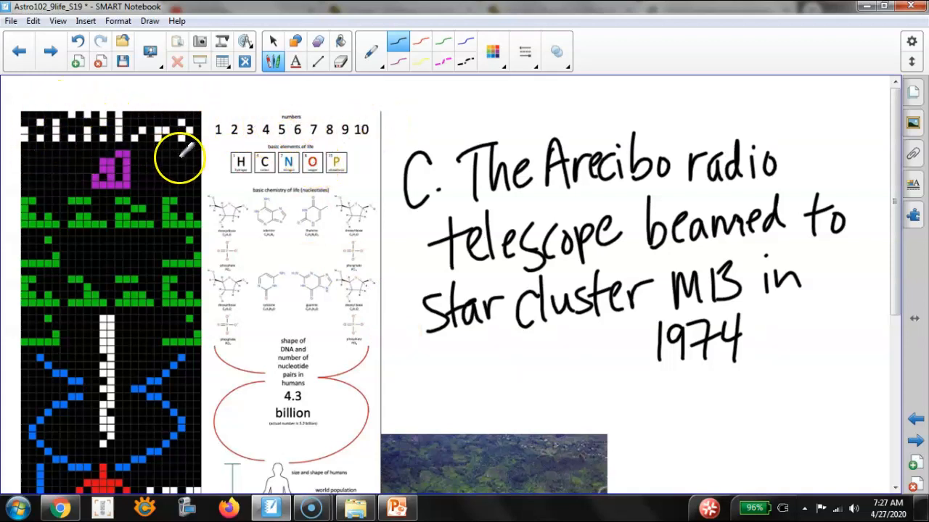
{"action": "mouse_move", "coordinate": [87, 163]}
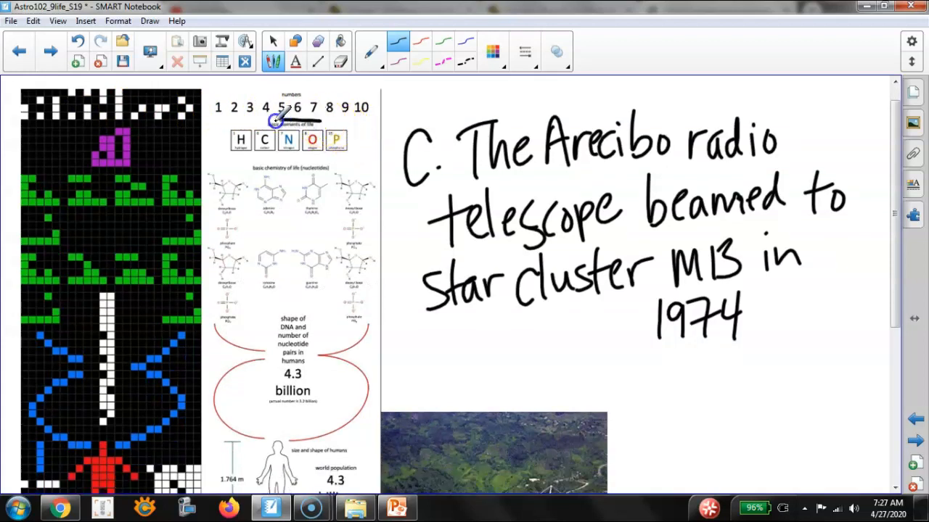
Step: Circle the H C N O P element row on the Arecibo diagram and scroll down to review it
{"action": "left_click_drag", "start_coordinate": [275, 116], "coordinate": [349, 131]}
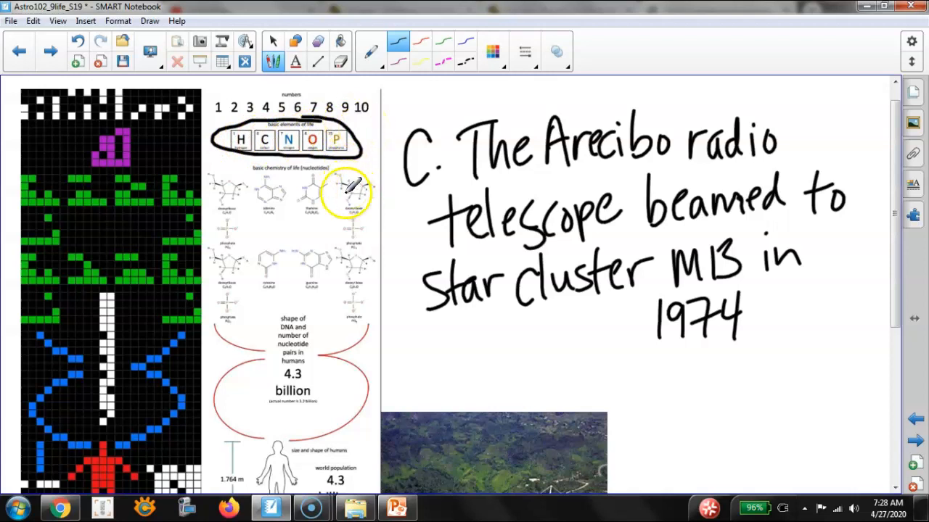
{"action": "mouse_move", "coordinate": [211, 171]}
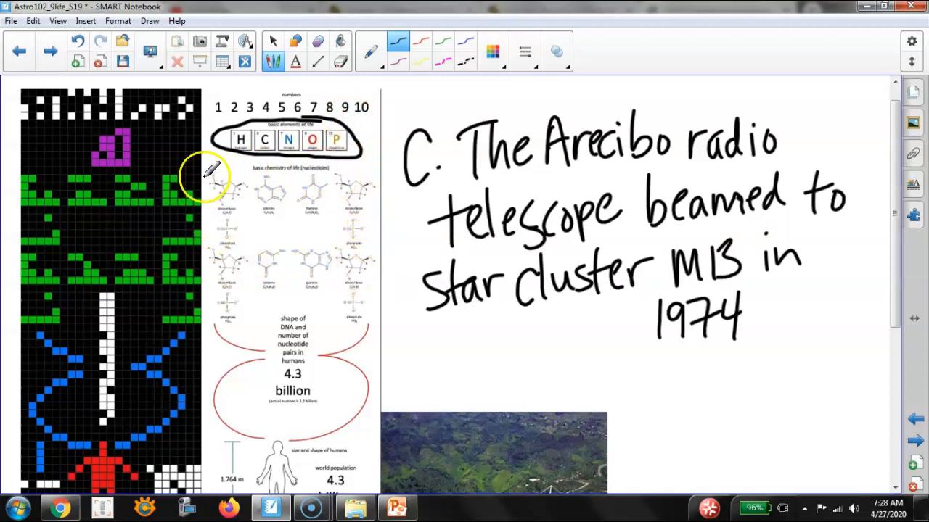
{"action": "mouse_move", "coordinate": [365, 293]}
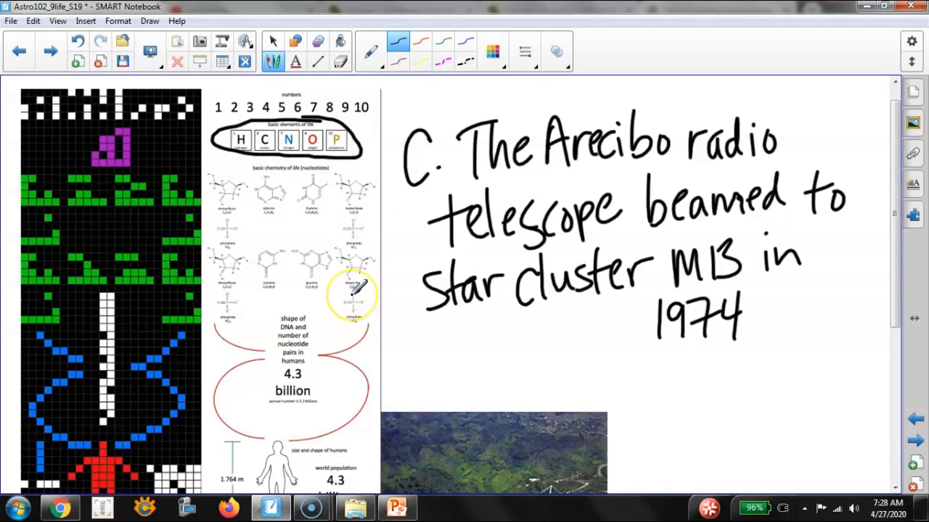
{"action": "scroll", "scroll_direction": "down", "scroll_amount": 3}
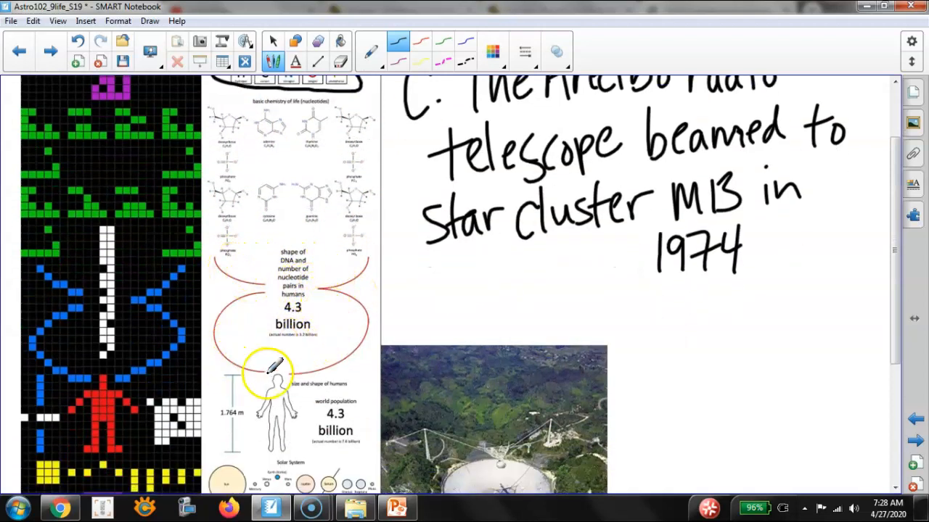
{"action": "scroll", "scroll_direction": "down", "scroll_amount": 3}
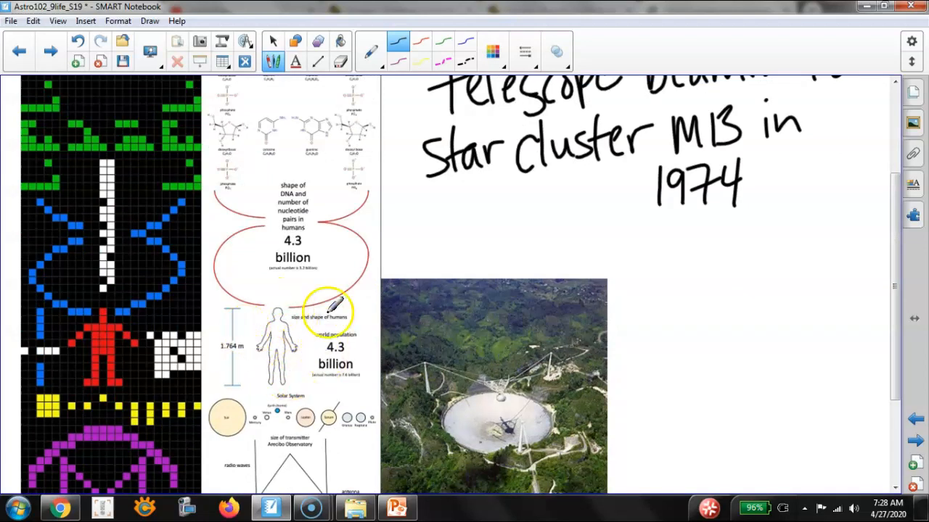
{"action": "scroll", "scroll_direction": "down", "scroll_amount": 3}
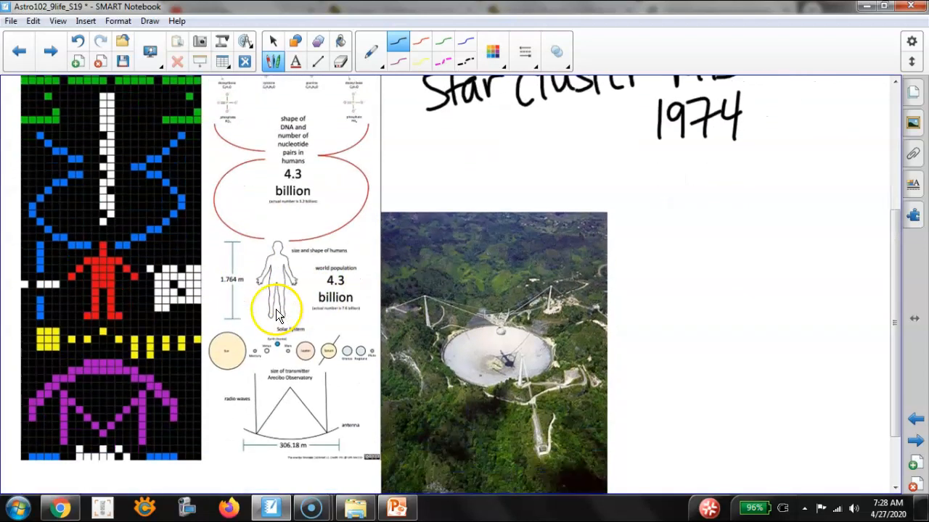
{"action": "scroll", "scroll_direction": "down", "scroll_amount": 3}
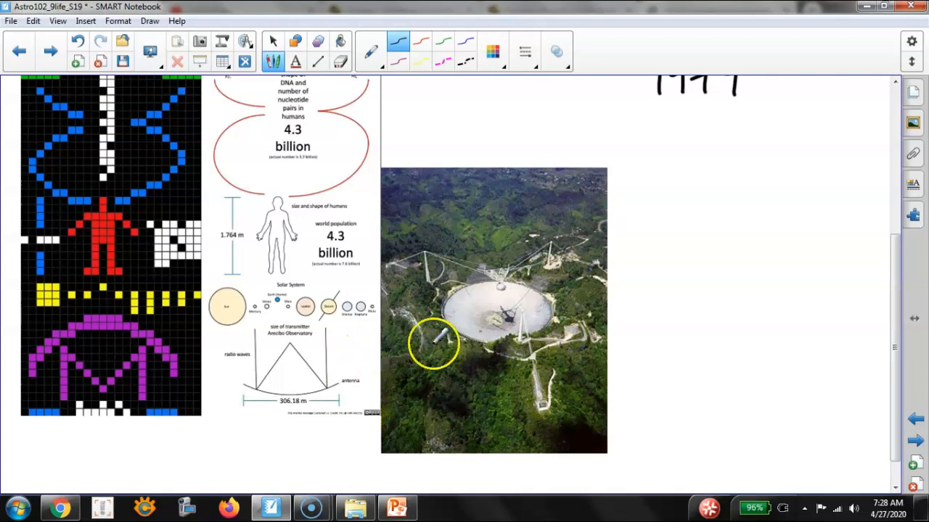
Step: Handwrite '(50,000 light-years away)' beneath 1974 in the Arecibo note
{"action": "scroll", "scroll_direction": "down", "scroll_amount": 3}
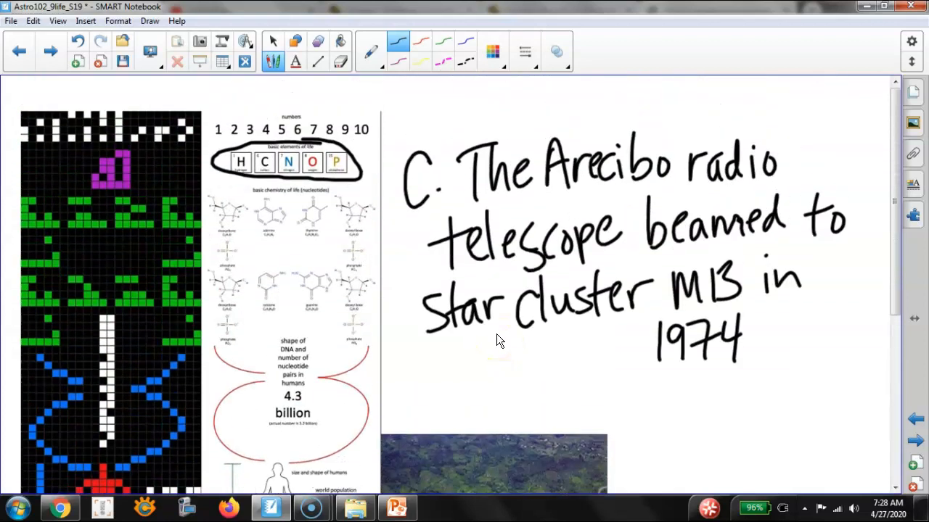
{"action": "mouse_move", "coordinate": [762, 356]}
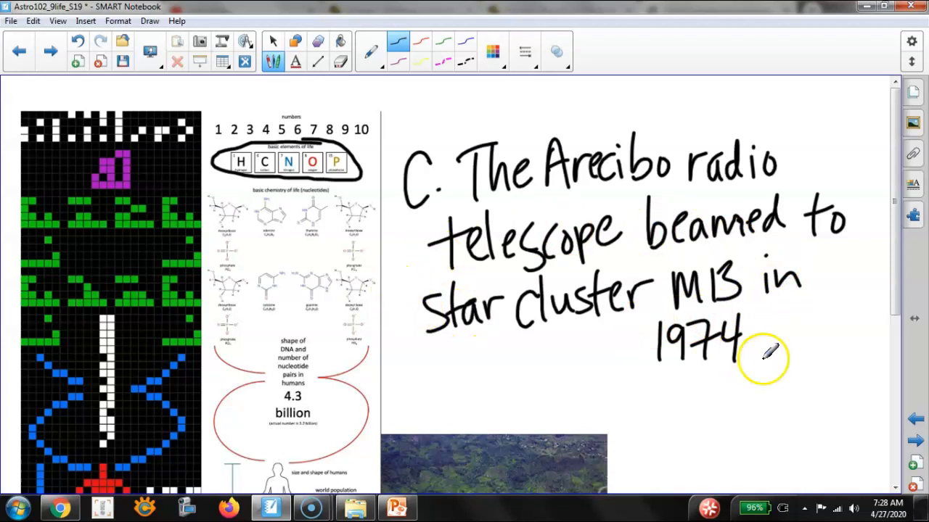
{"action": "mouse_move", "coordinate": [813, 353]}
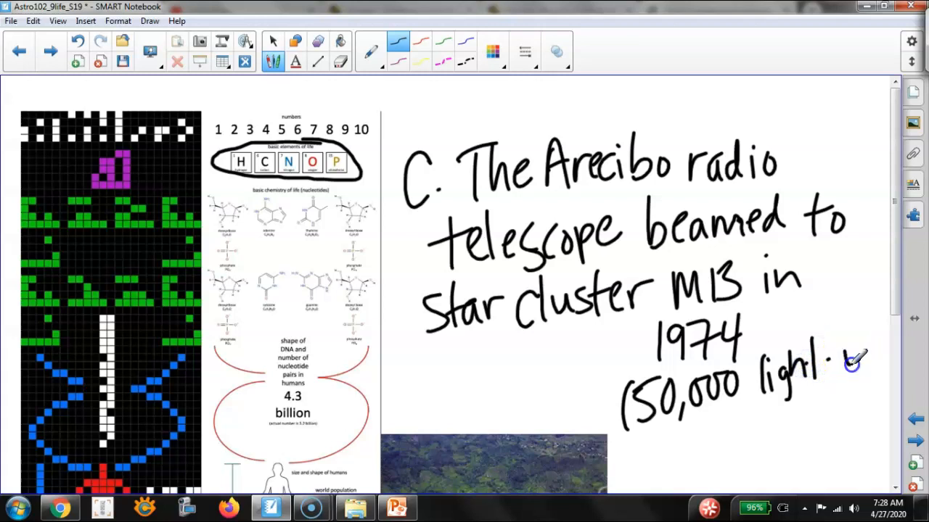
{"action": "left_click_drag", "start_coordinate": [827, 363], "coordinate": [878, 356]}
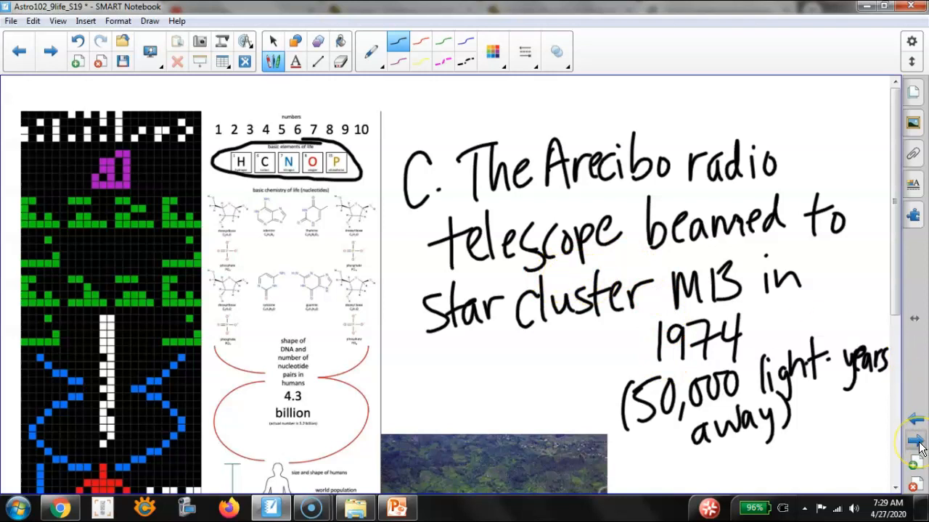
Step: Move to the next page and handwrite the heading 'II. Listening for Life'
{"action": "left_click", "coordinate": [911, 441]}
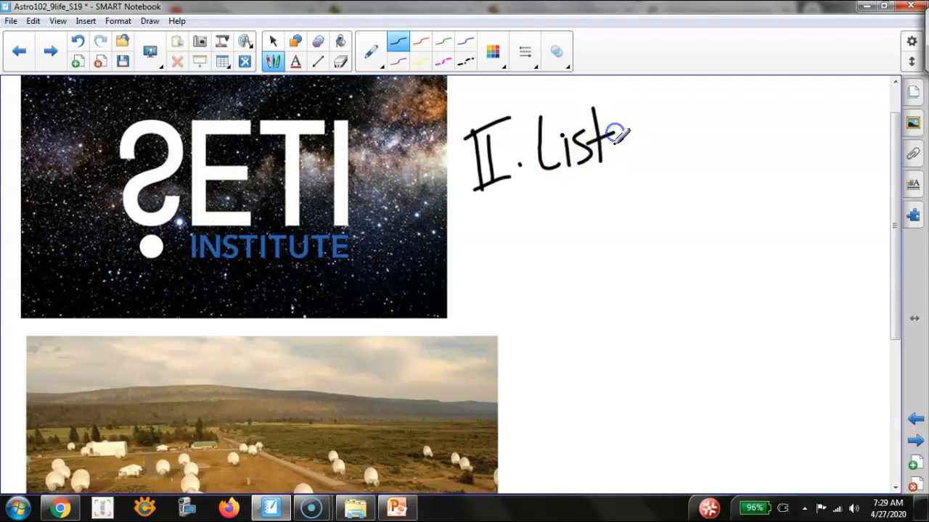
{"action": "left_click_drag", "start_coordinate": [617, 134], "coordinate": [685, 142]}
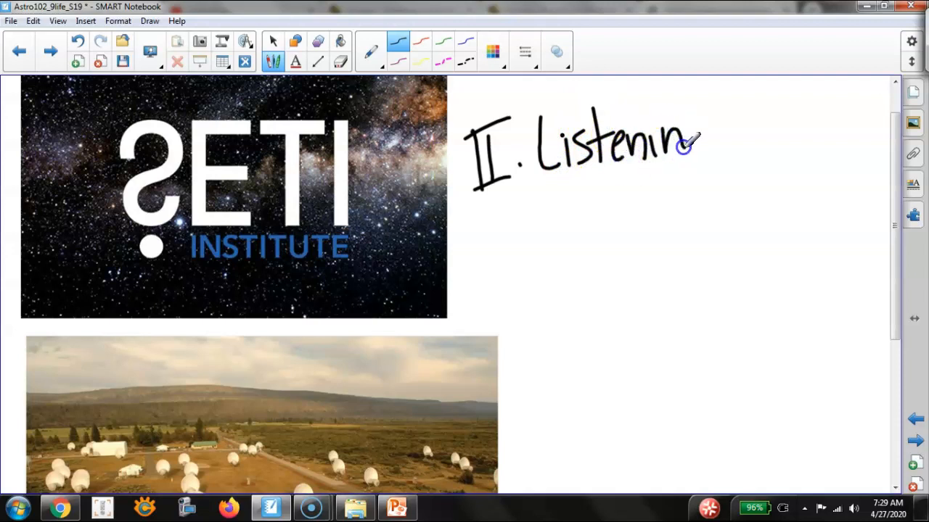
{"action": "left_click_drag", "start_coordinate": [685, 142], "coordinate": [711, 177]}
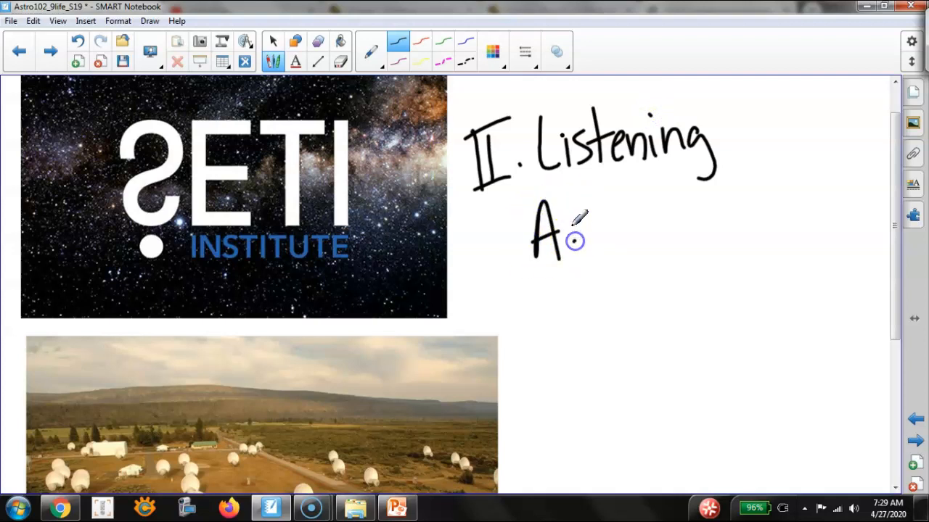
{"action": "left_click_drag", "start_coordinate": [726, 131], "coordinate": [755, 146]}
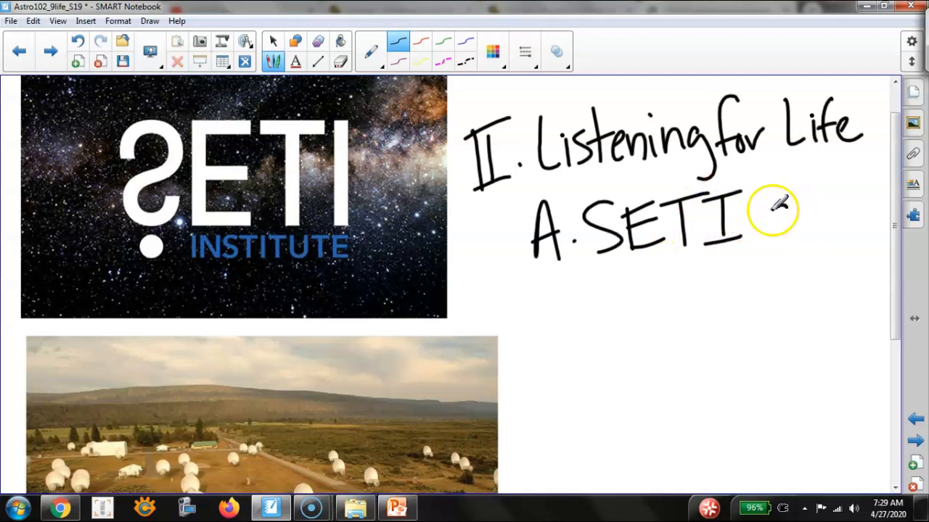
Step: Handwrite subpoint 'A. SETI and Allen Telescope Array' under the heading
{"action": "left_click_drag", "start_coordinate": [767, 217], "coordinate": [854, 210]}
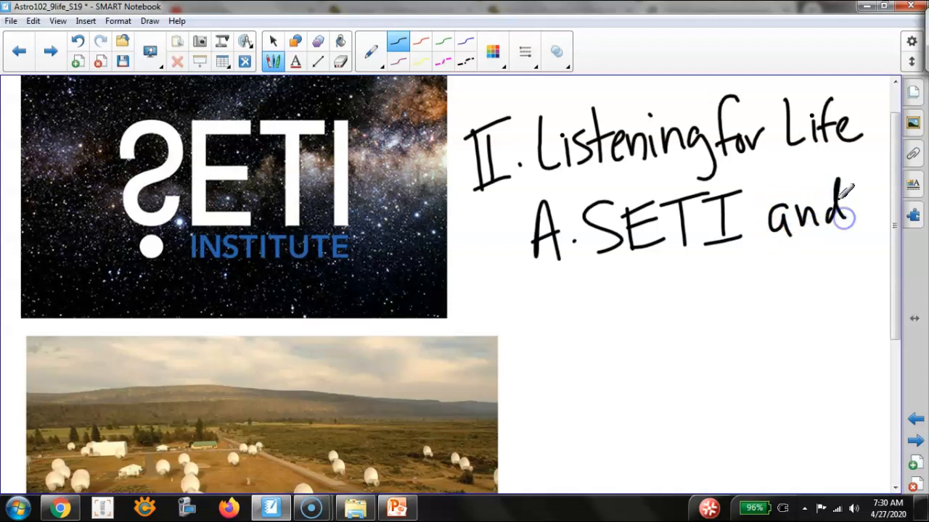
{"action": "left_click_drag", "start_coordinate": [842, 218], "coordinate": [520, 305]}
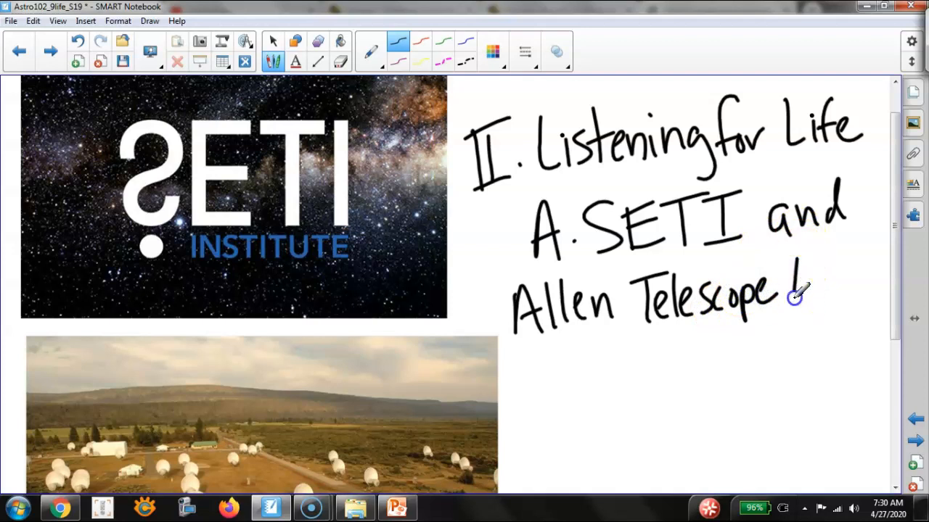
{"action": "left_click_drag", "start_coordinate": [791, 297], "coordinate": [870, 273]}
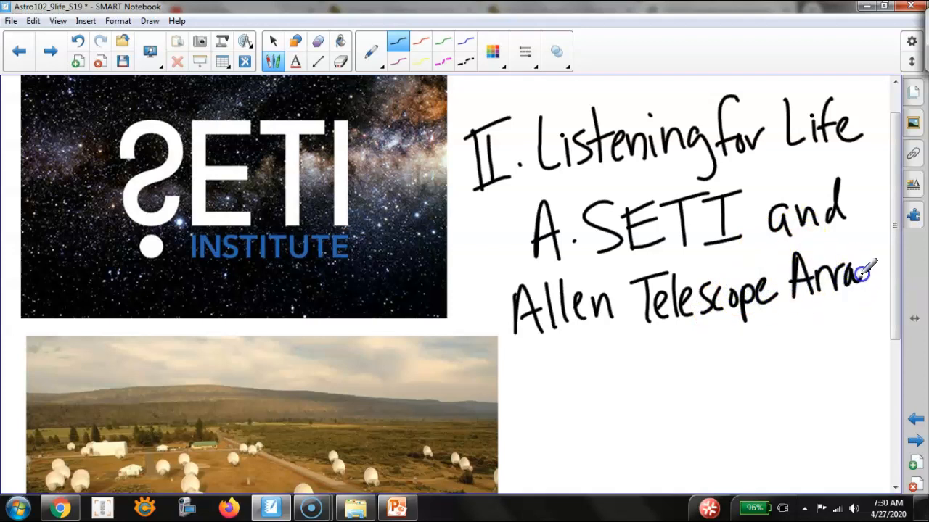
{"action": "left_click_drag", "start_coordinate": [868, 273], "coordinate": [868, 319]}
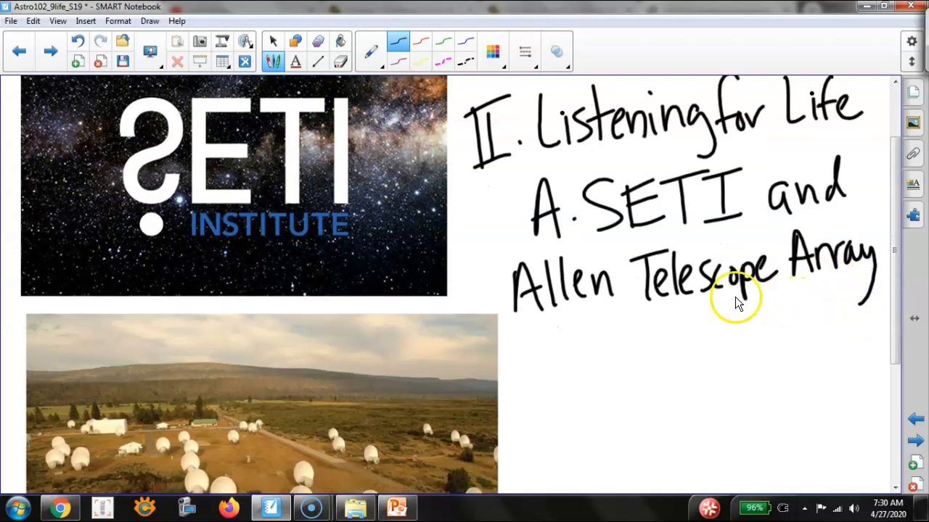
Step: Handwrite 'in California for radio signals' beneath the Allen Telescope Array line
{"action": "scroll", "scroll_direction": "down", "scroll_amount": 3}
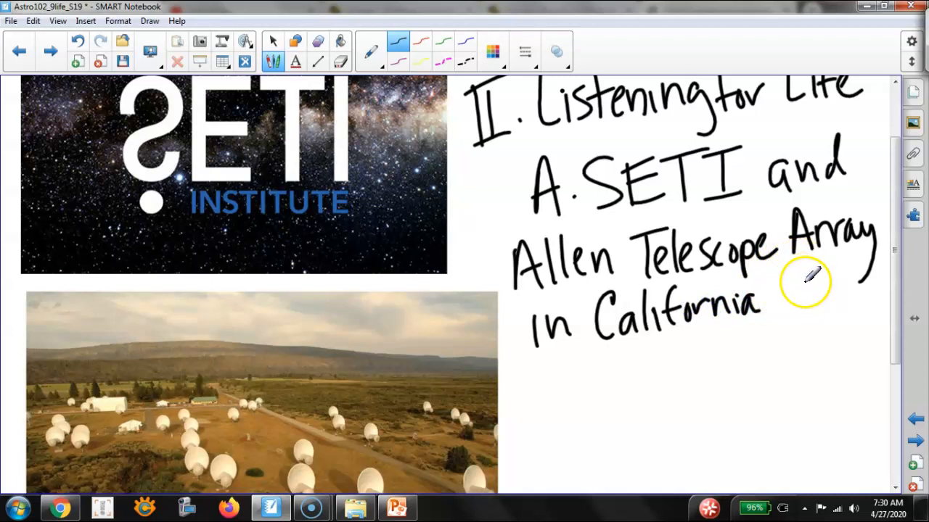
{"action": "mouse_move", "coordinate": [801, 278]}
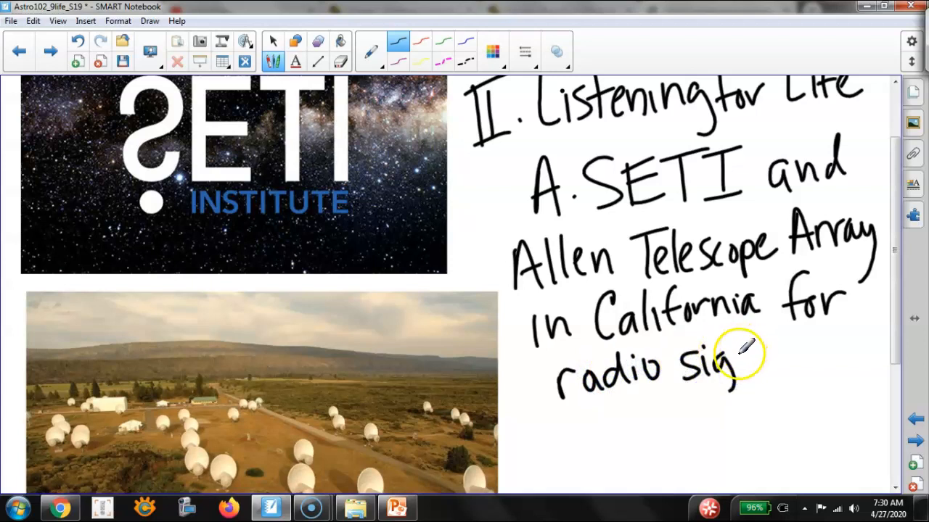
{"action": "left_click_drag", "start_coordinate": [733, 363], "coordinate": [795, 366]}
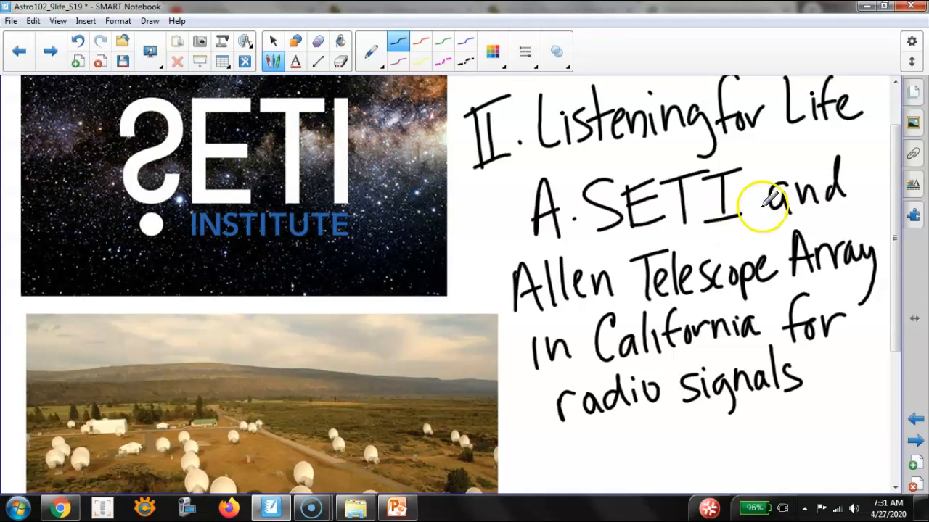
{"action": "mouse_move", "coordinate": [148, 134]}
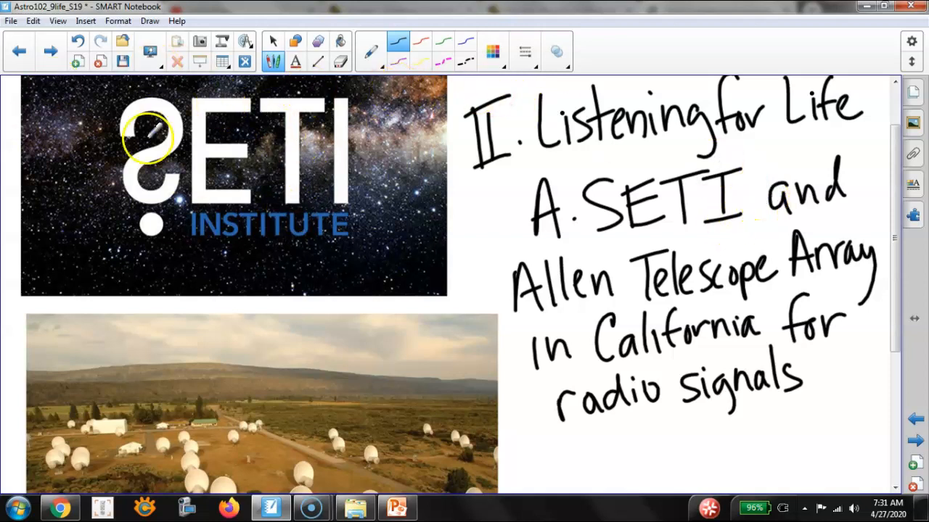